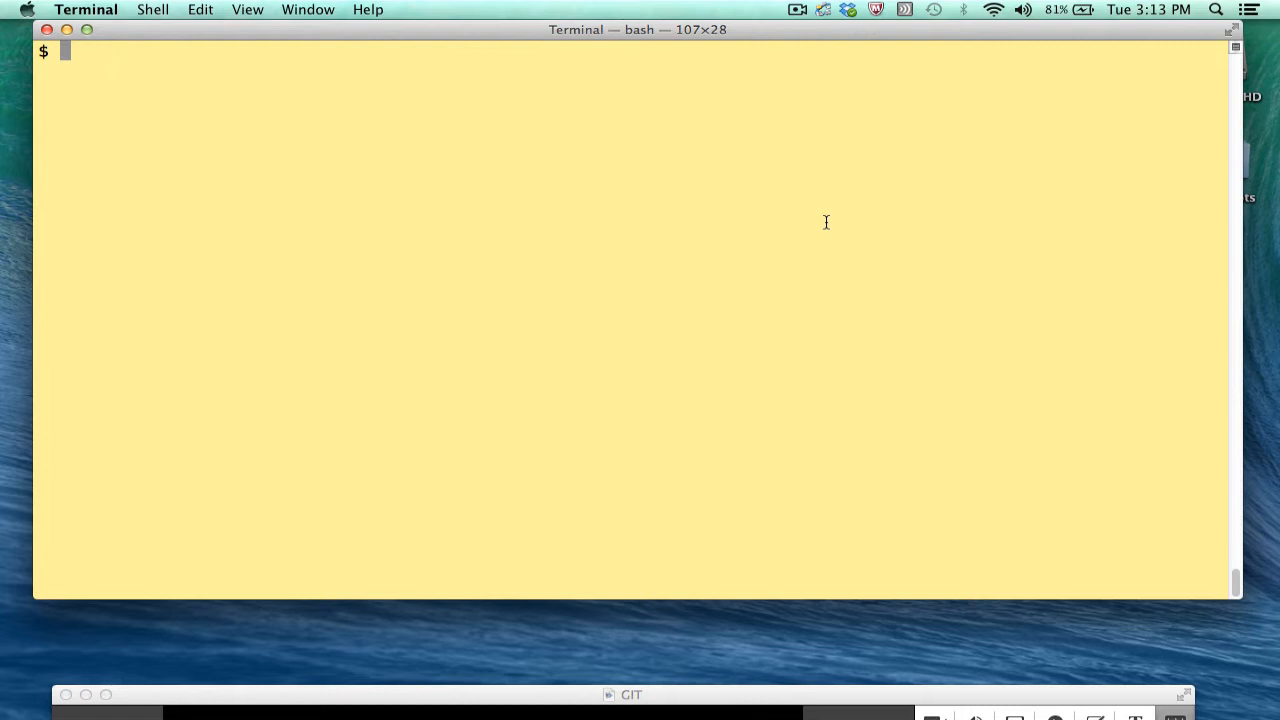
Set the global Git user.name with git config --global user.name.
{"action": "type", "text": "git c"}
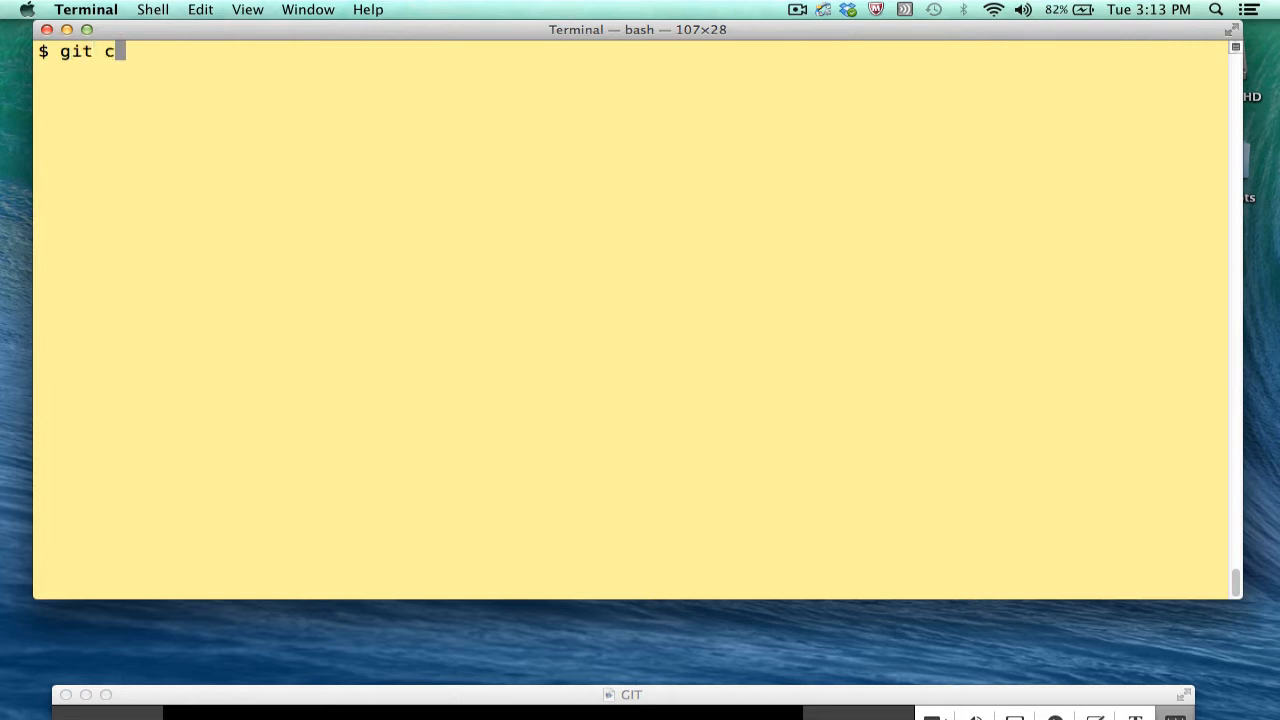
{"action": "type", "text": "onfig -"}
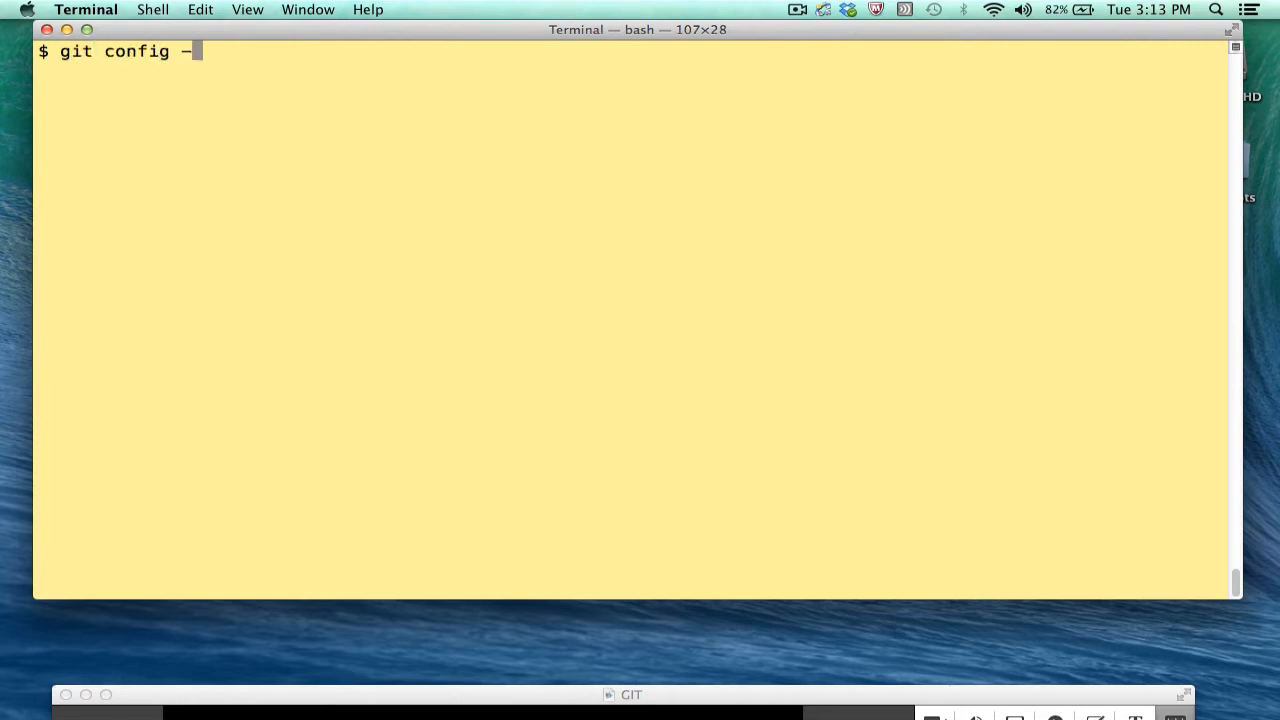
{"action": "type", "text": "-global"}
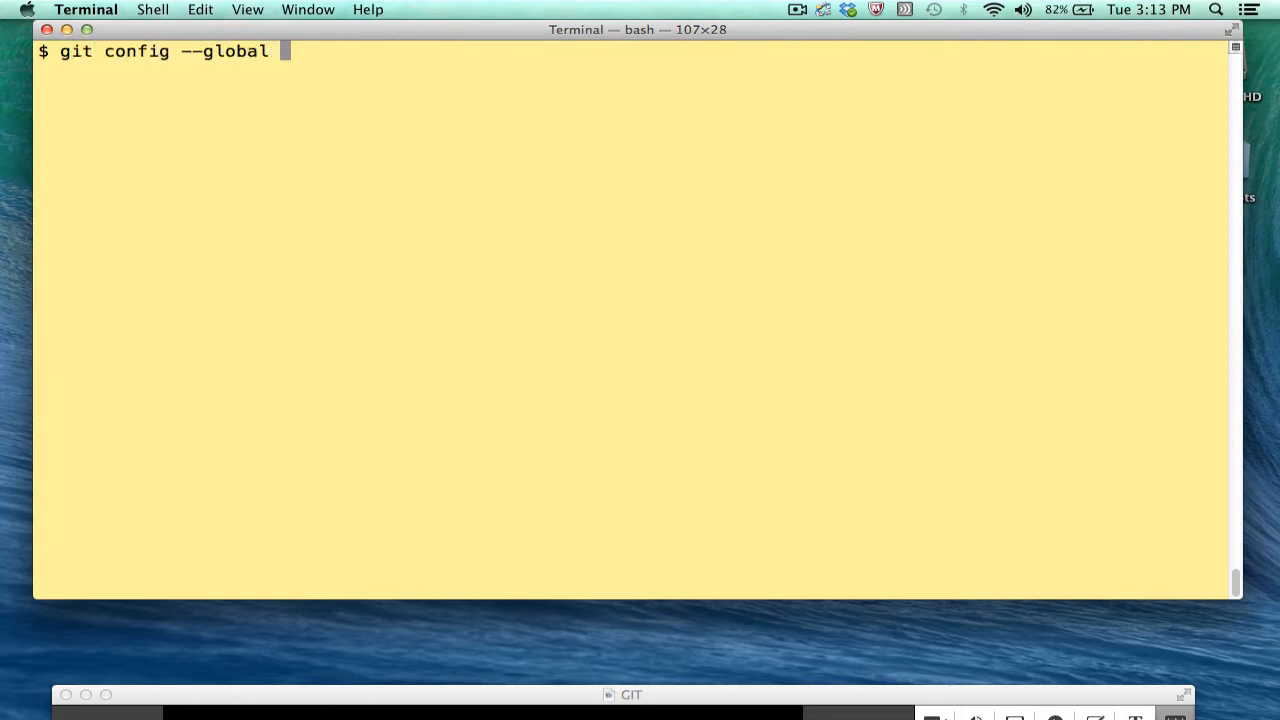
{"action": "type", "text": "user."}
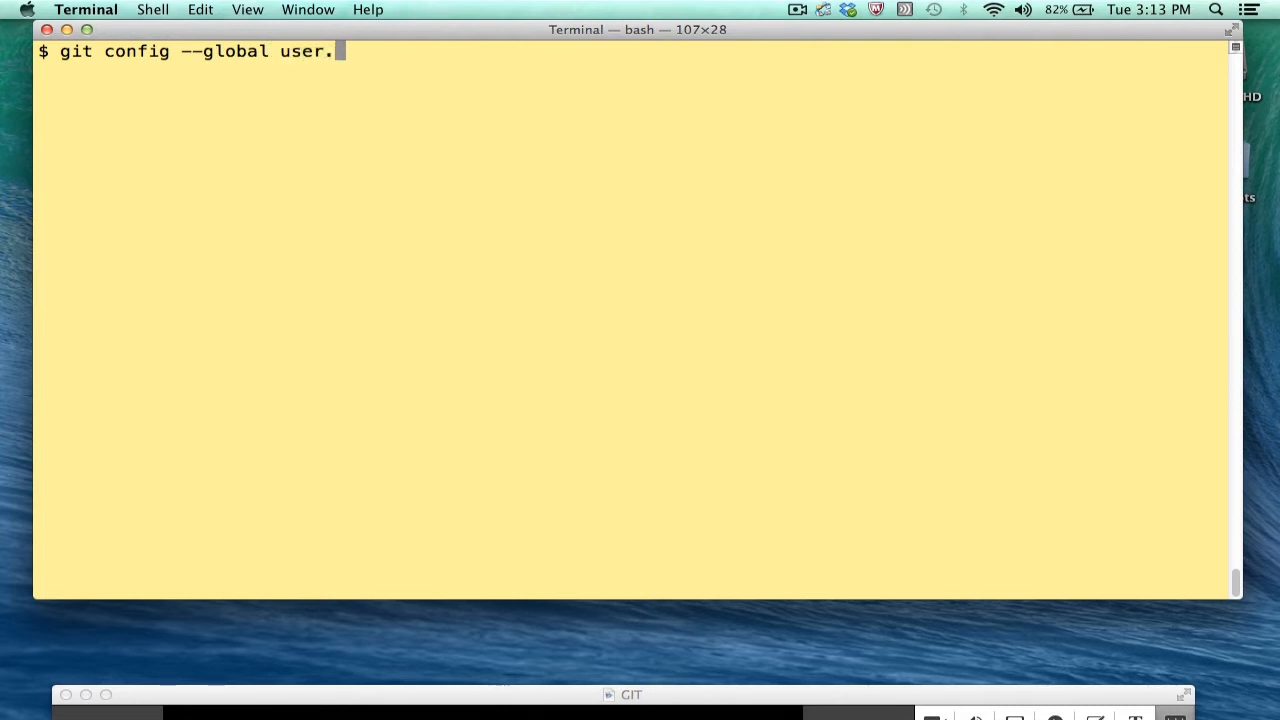
{"action": "type", "text": "name"}
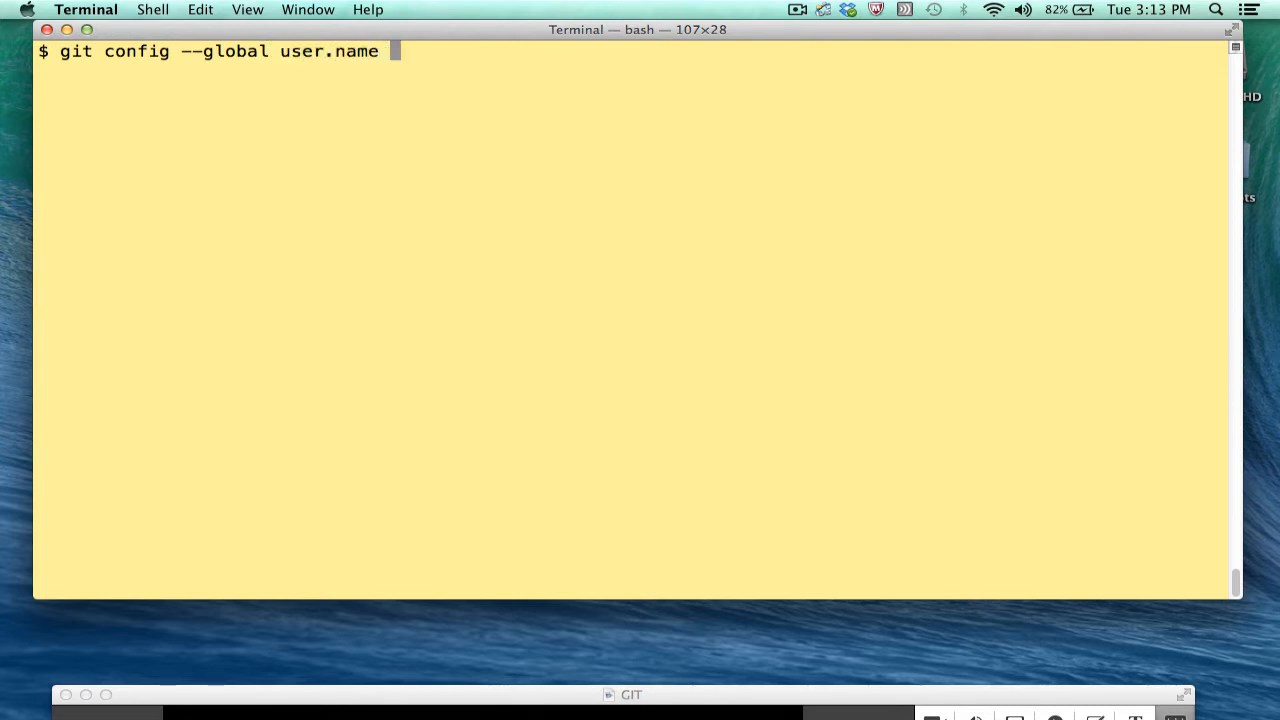
{"action": "type", "text": "\"steviep42"}
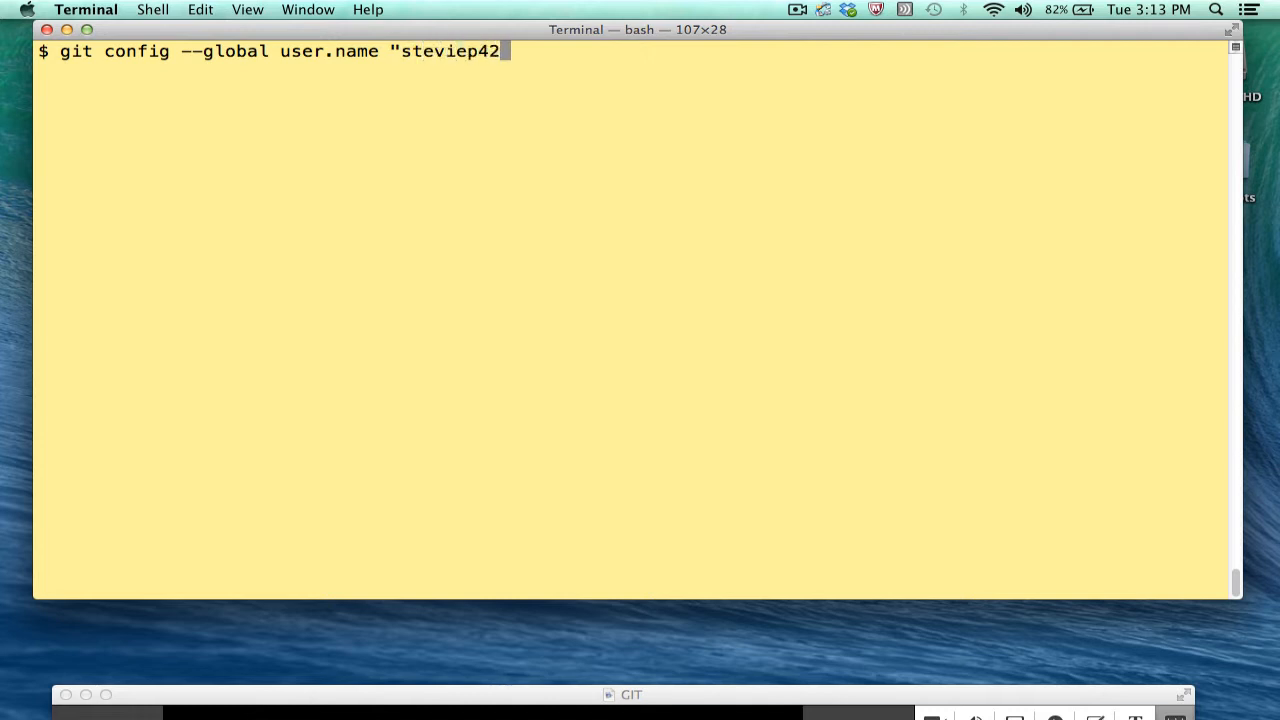
{"action": "type", "text": "\""}
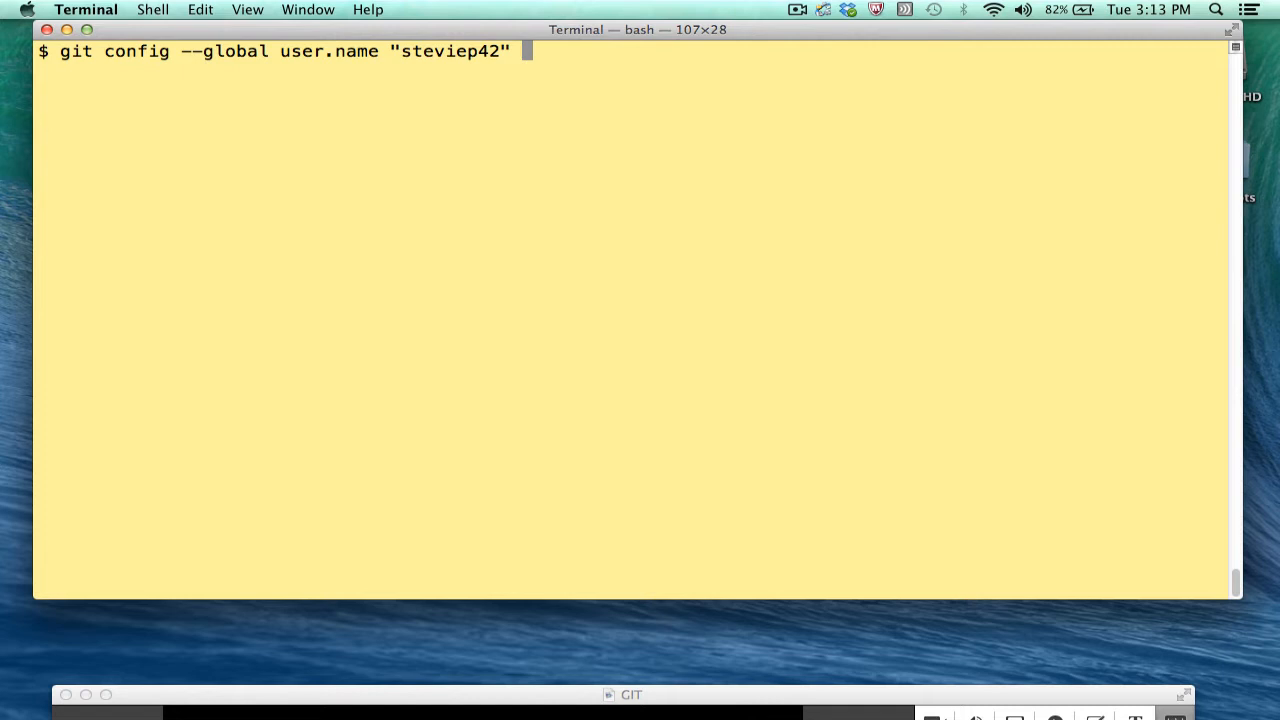
{"action": "type", "text": "git conf"}
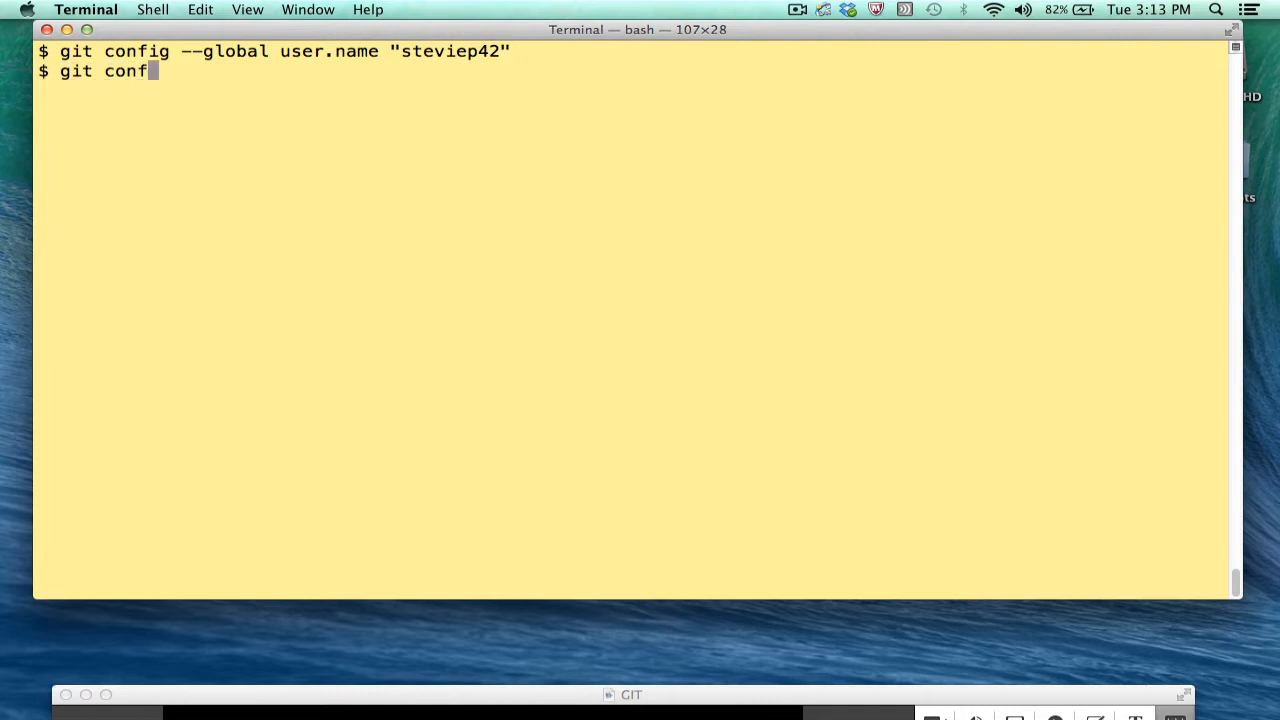
{"action": "type", "text": "ig --"}
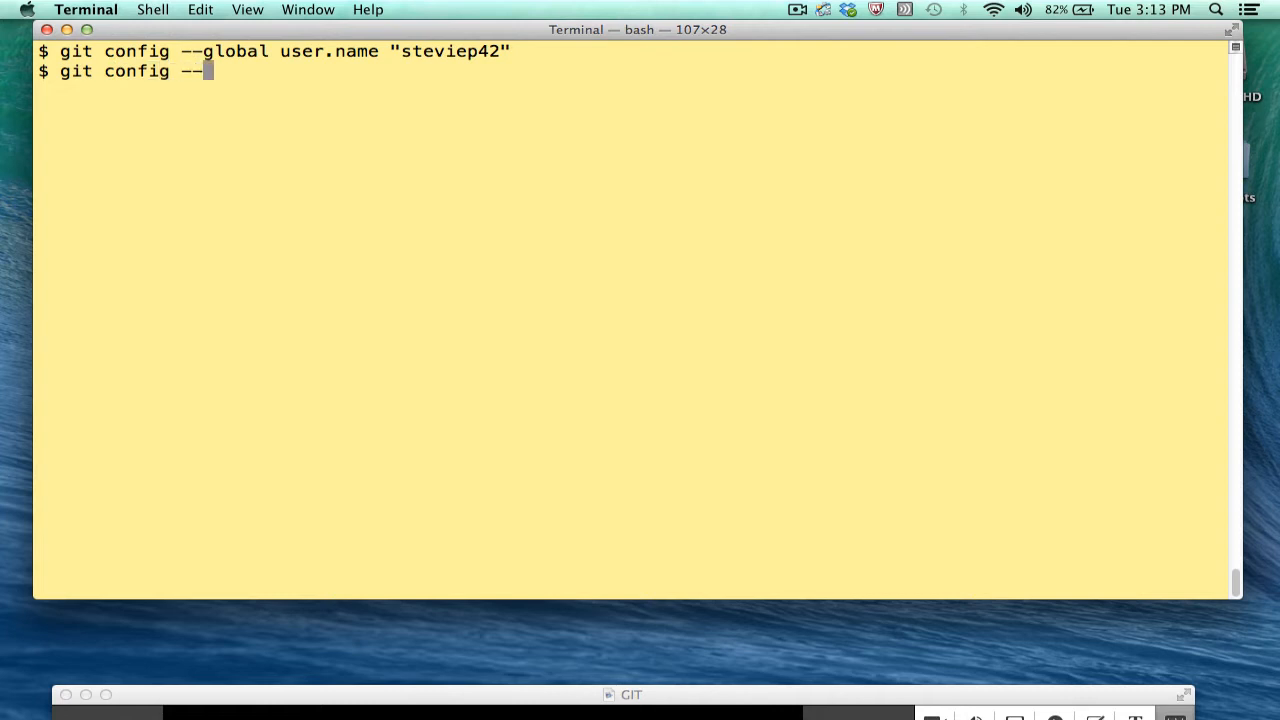
{"action": "type", "text": "global use"}
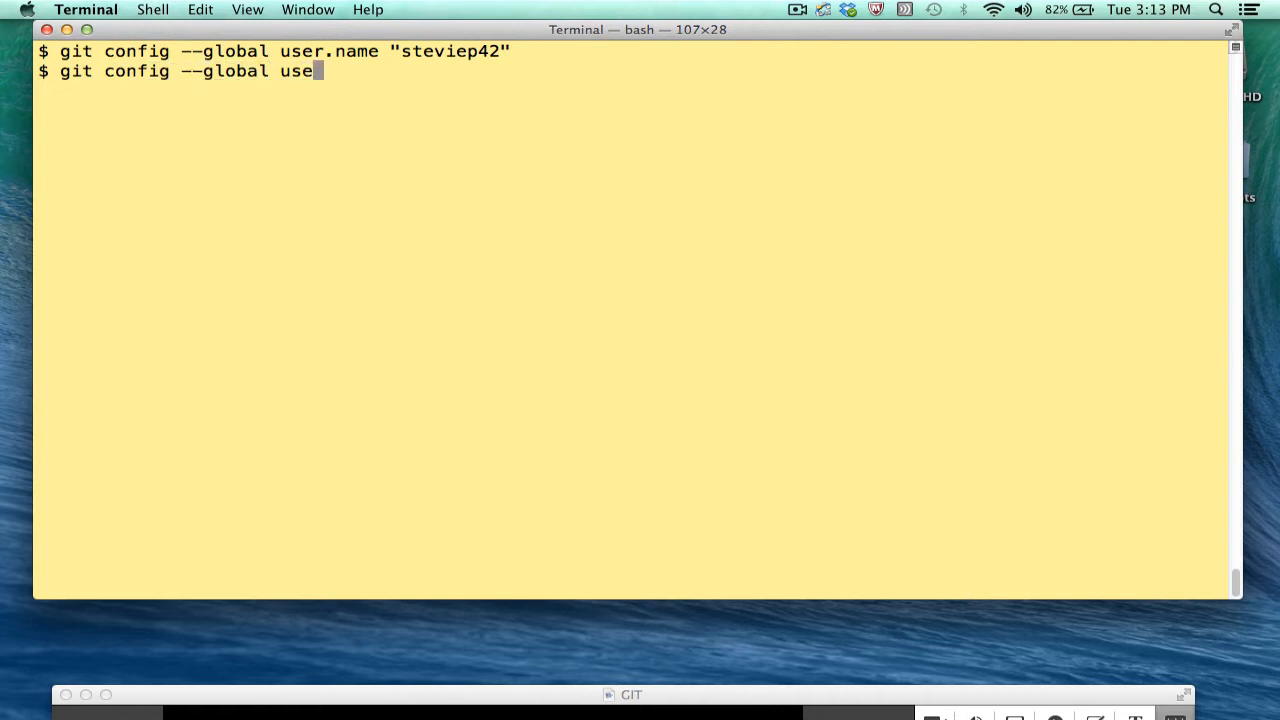
{"action": "type", "text": "r.email \""}
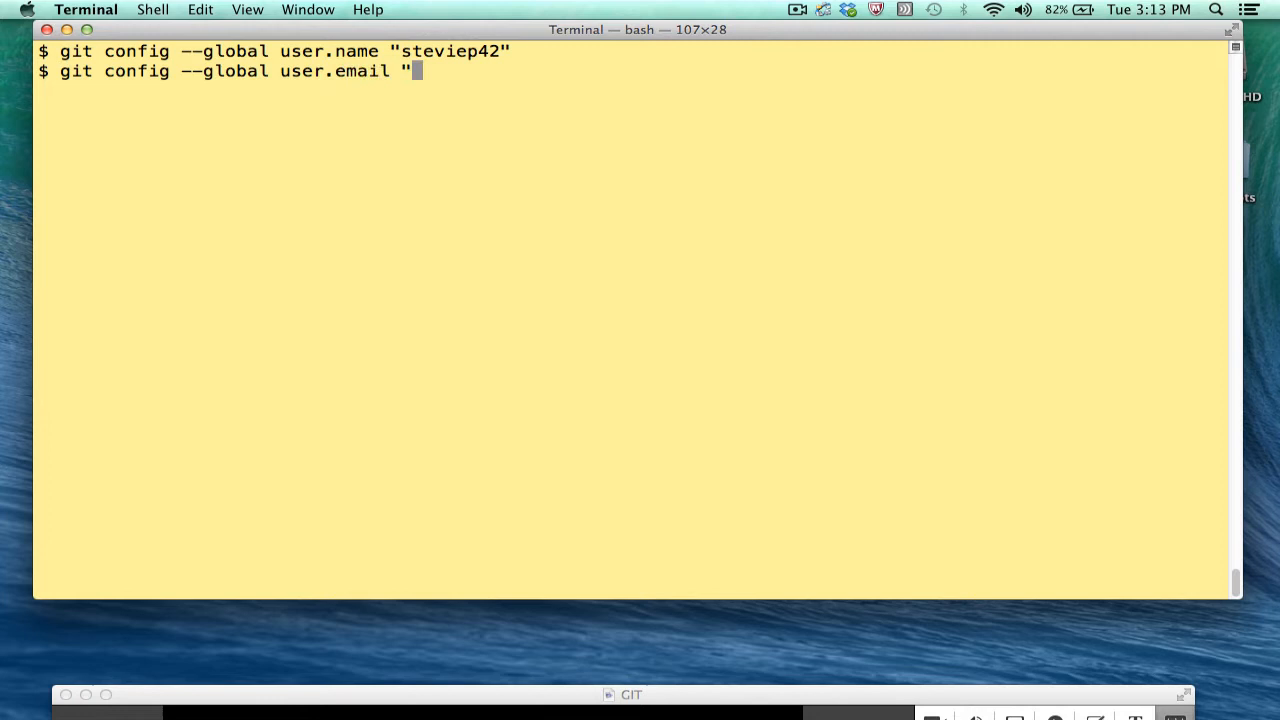
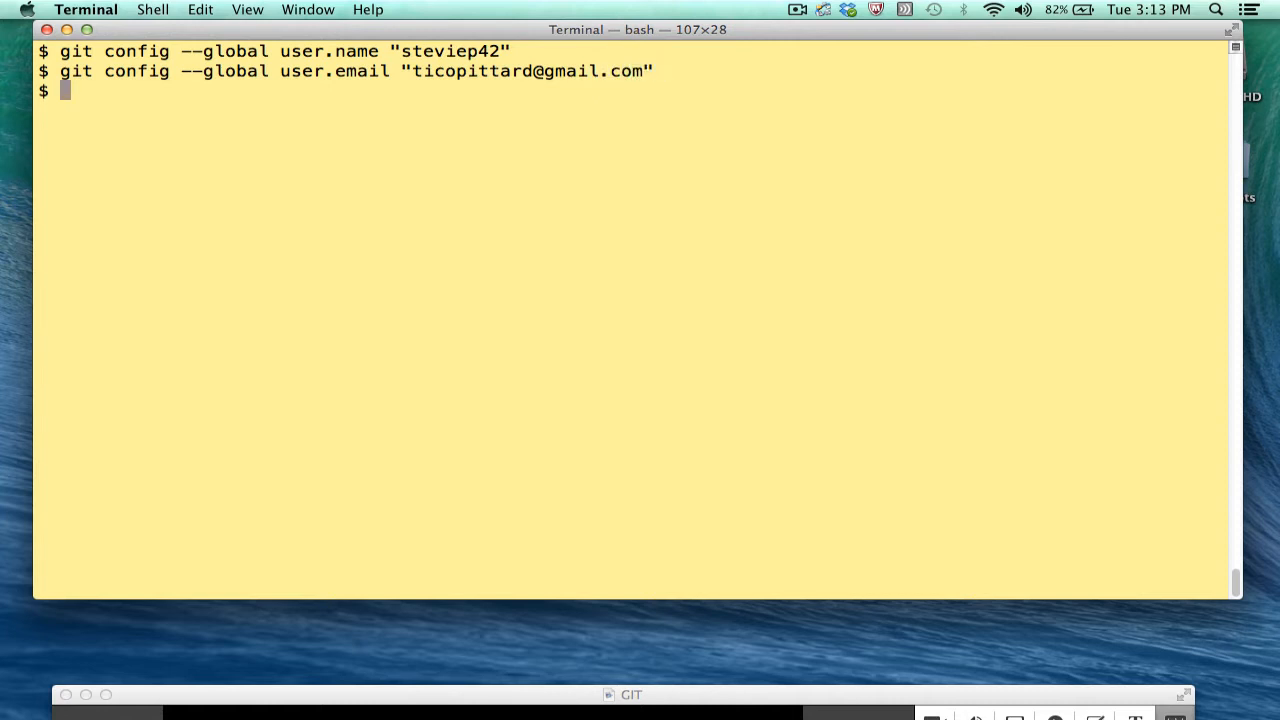
{"action": "key", "text": "Return"}
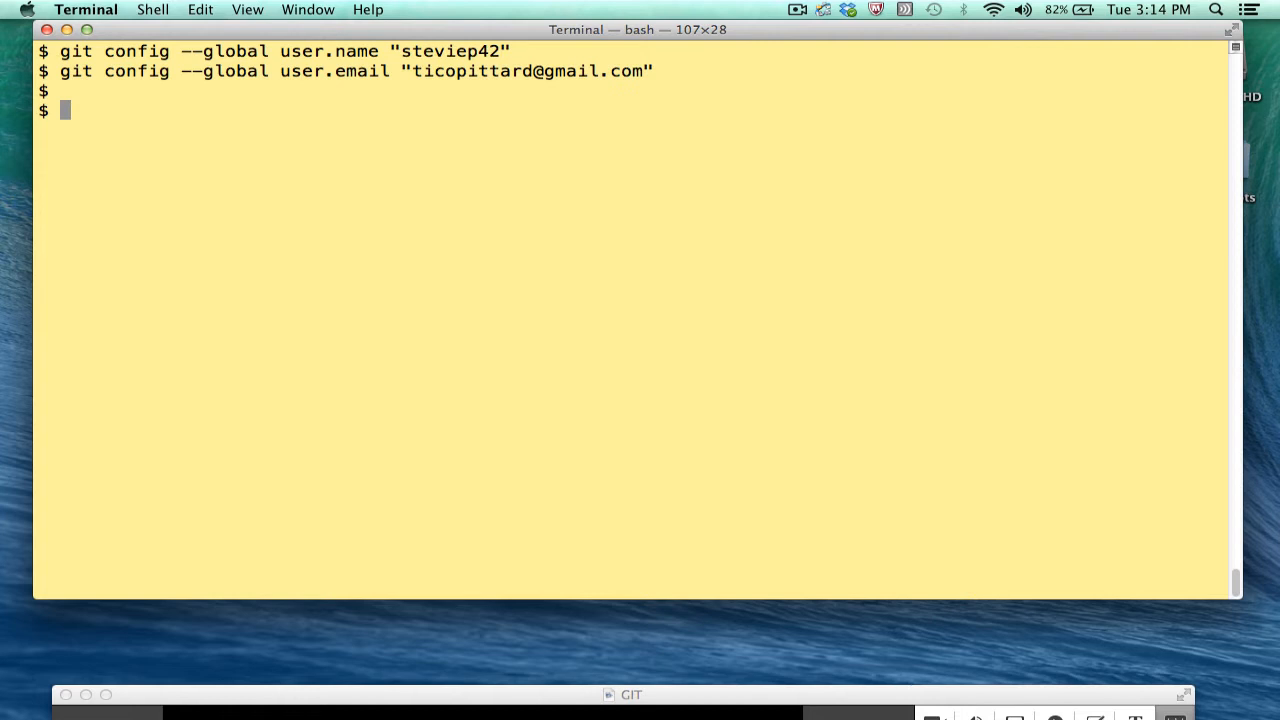
Query the stored user name with git config --get-all.
{"action": "type", "text": "git con"}
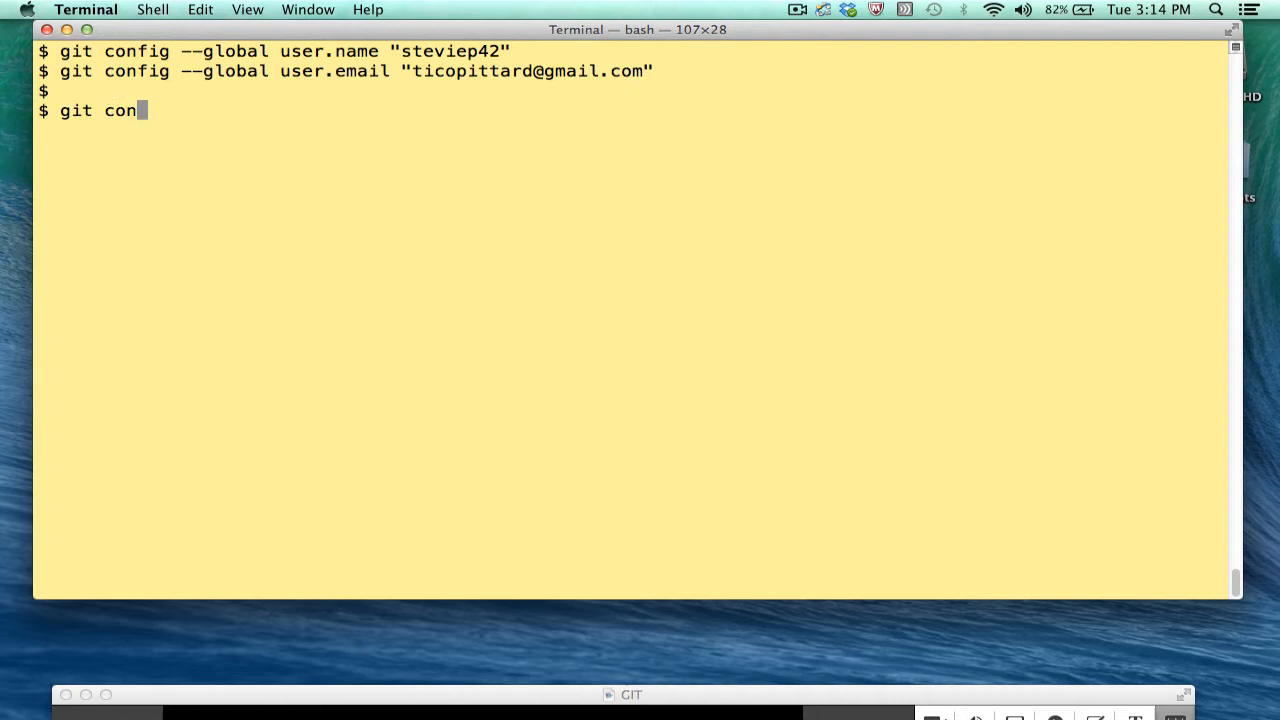
{"action": "type", "text": "fig --"}
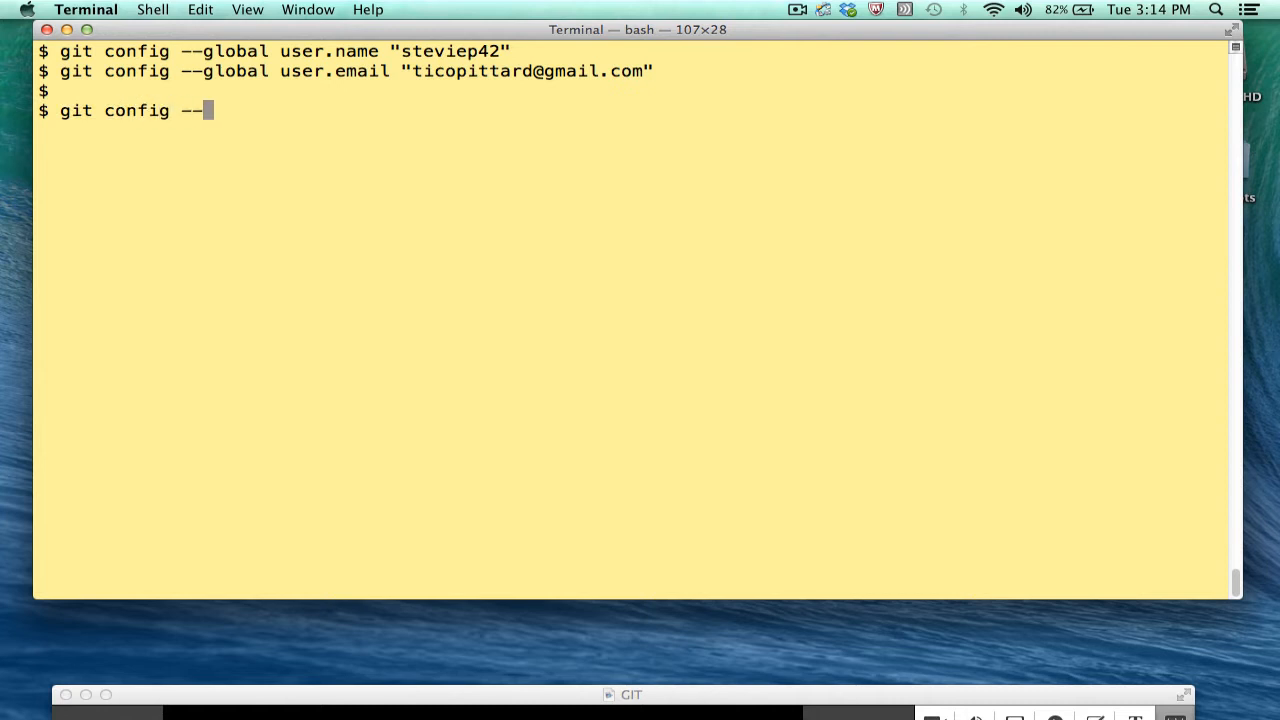
{"action": "type", "text": "get-eall user.name"}
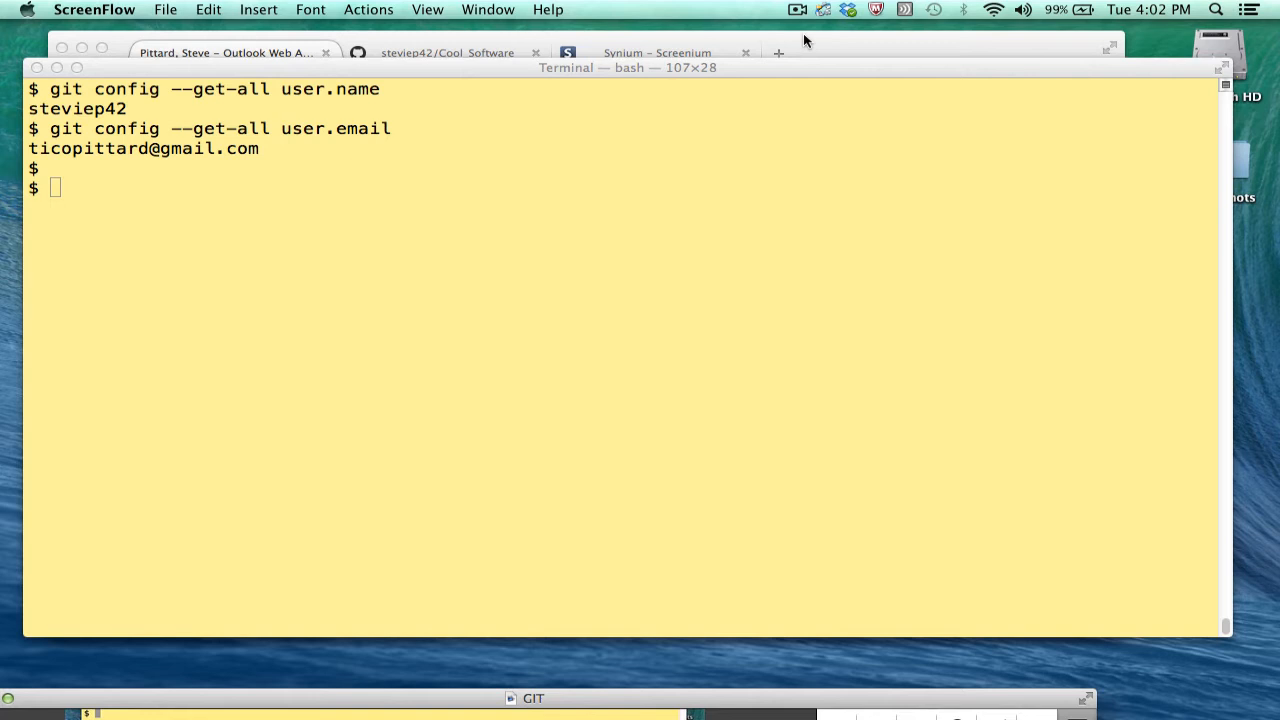
{"action": "mouse_move", "coordinate": [548, 44]}
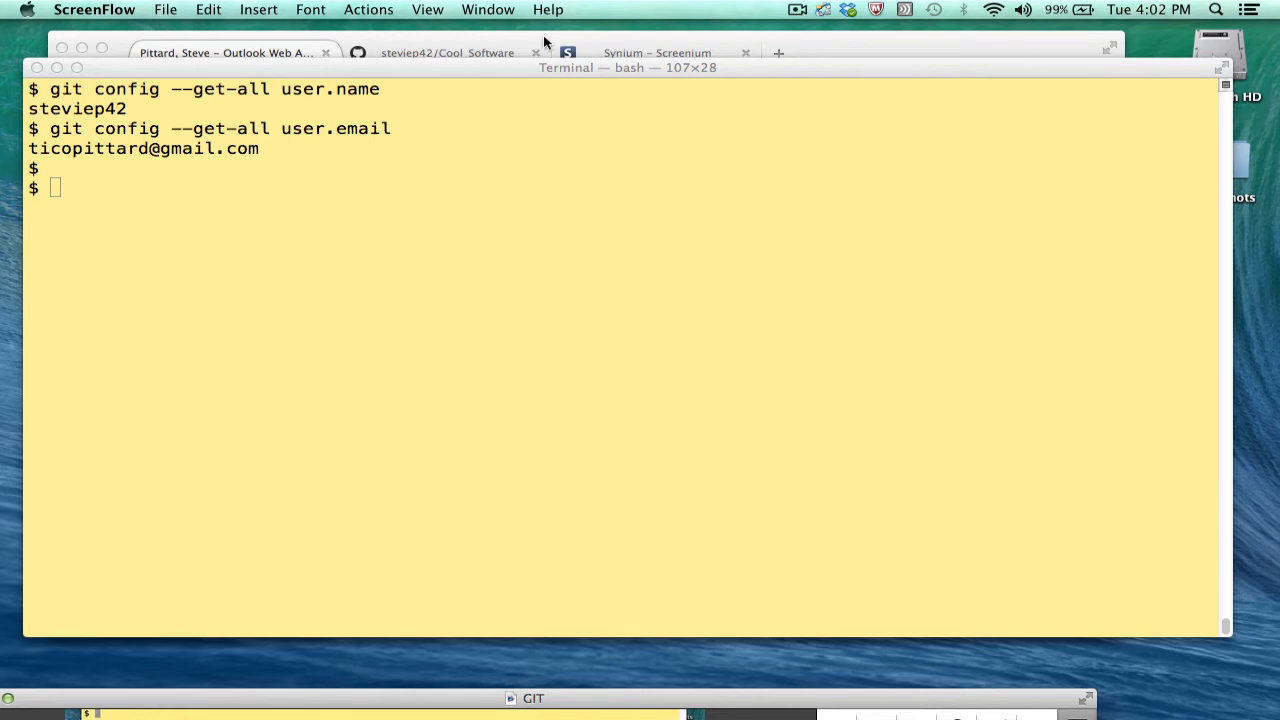
{"action": "left_click", "coordinate": [448, 52]}
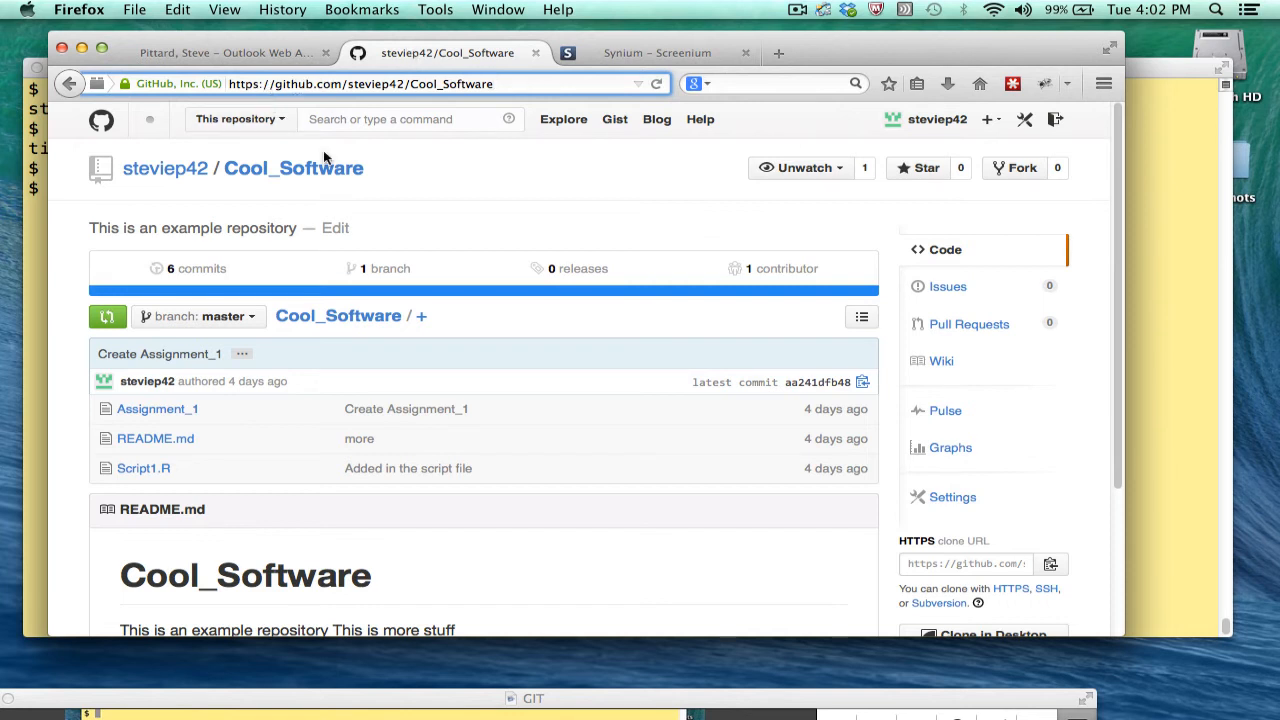
{"action": "mouse_move", "coordinate": [338, 168]}
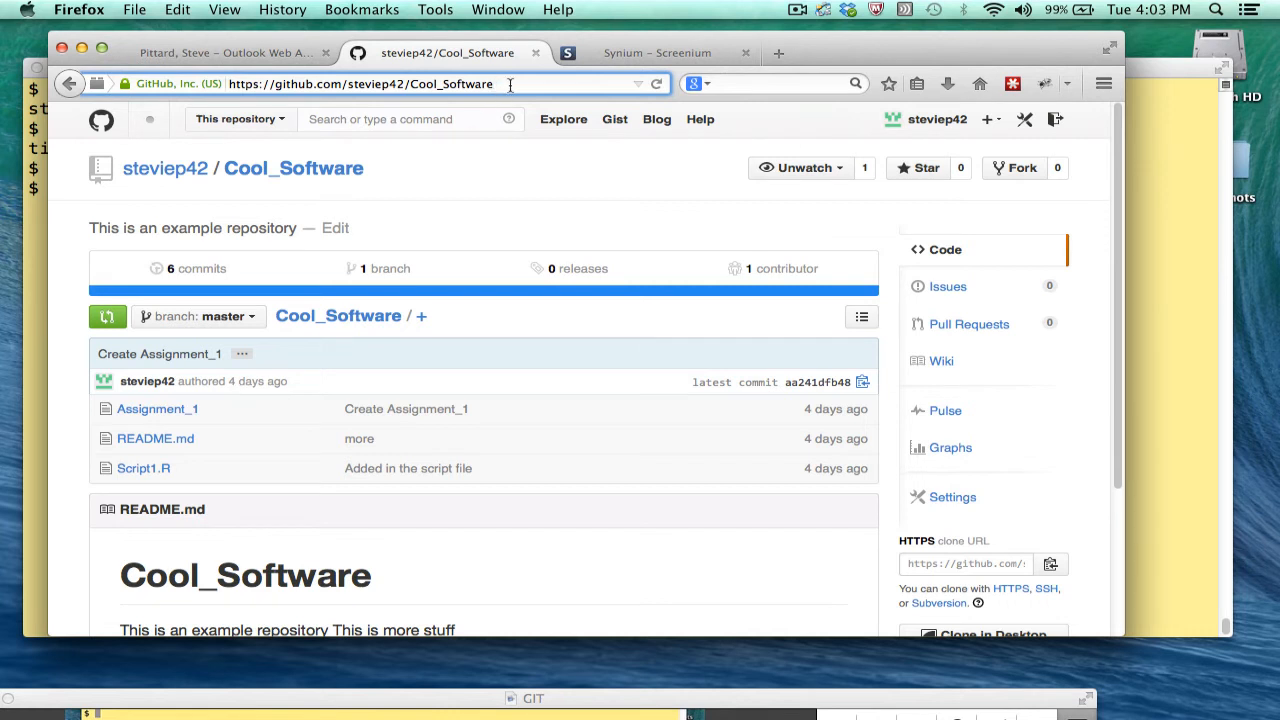
{"action": "left_click", "coordinate": [496, 84]}
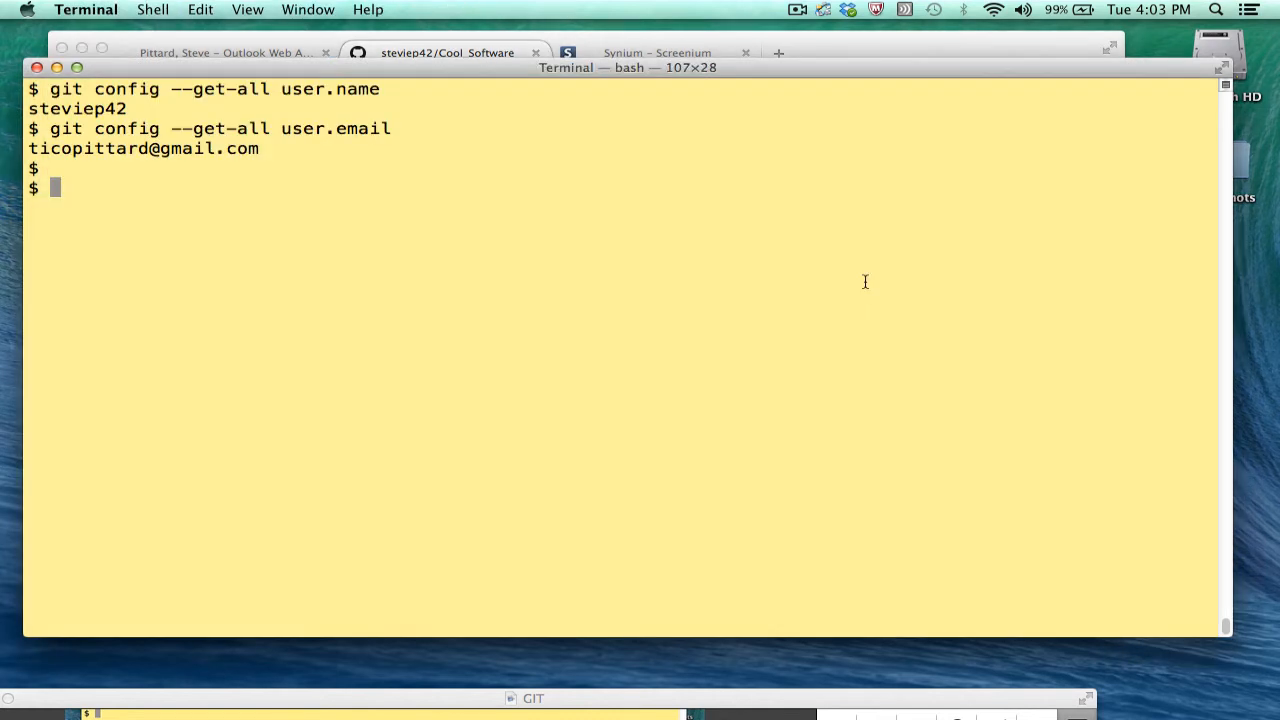
{"action": "type", "text": "git cl"}
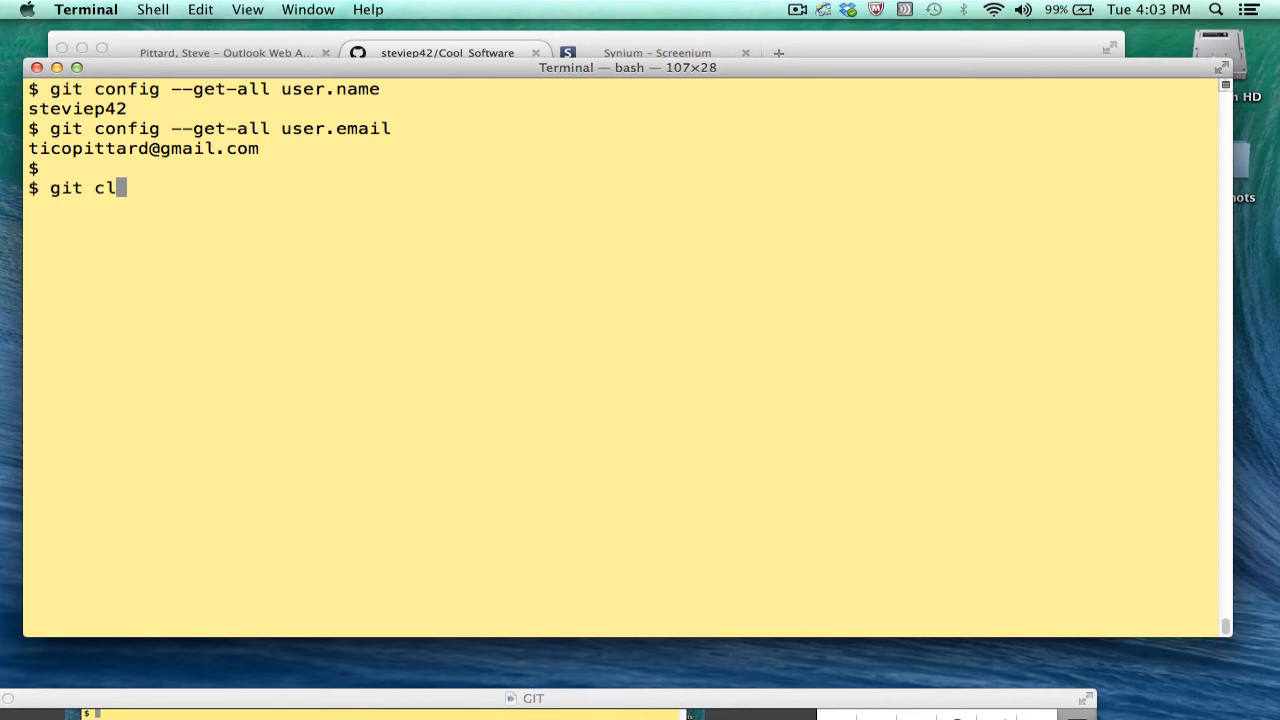
{"action": "type", "text": "one"}
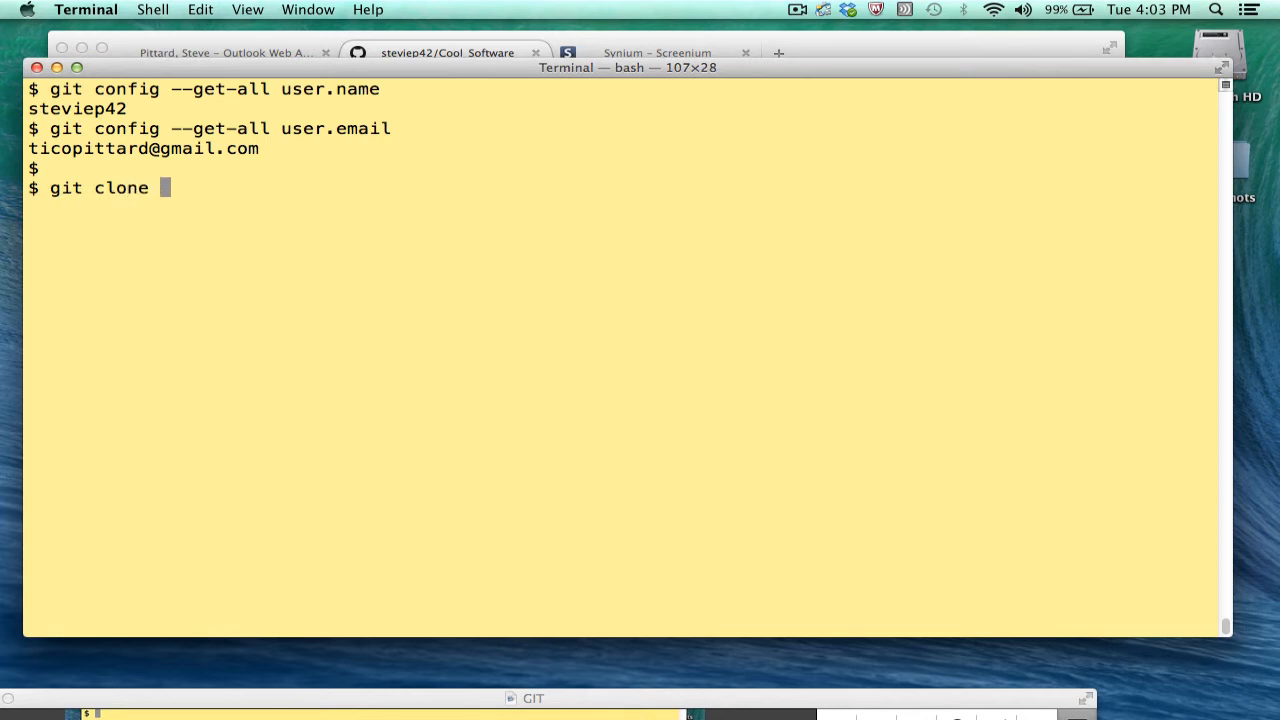
{"action": "type", "text": "https://github.com/steviep42/Cool_Software"}
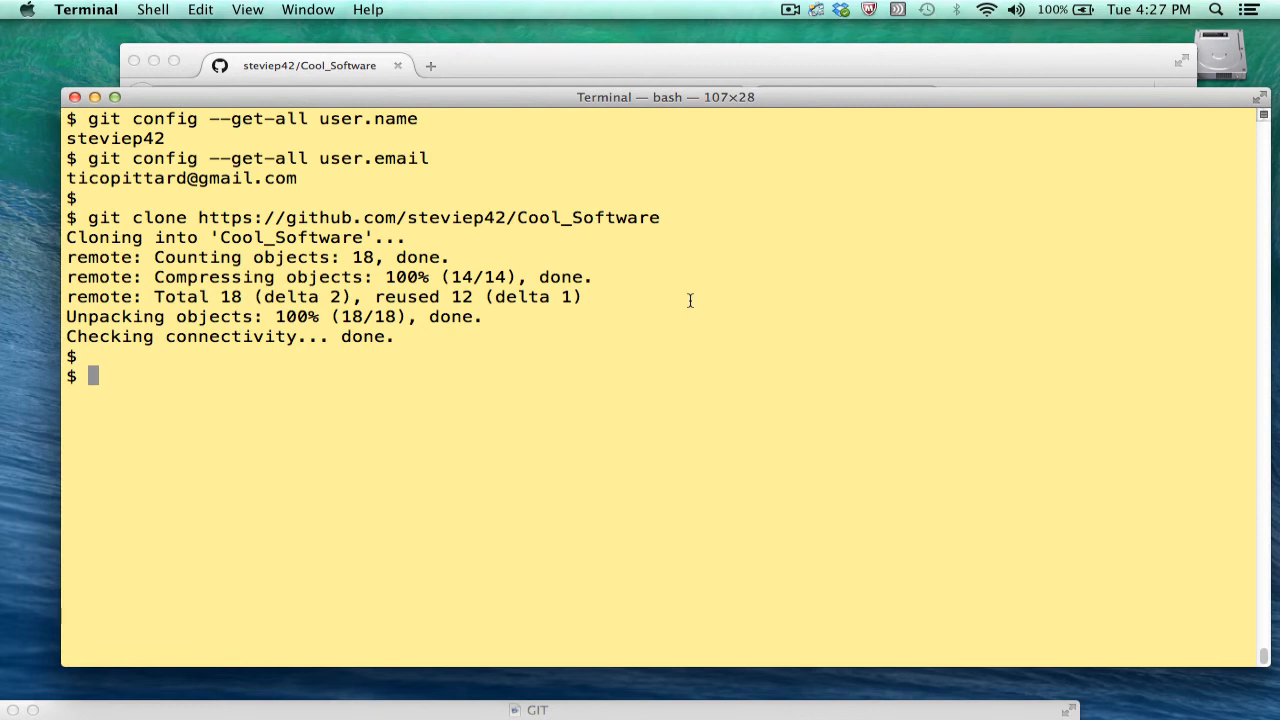
{"action": "type", "text": "cd Cool_Software/"}
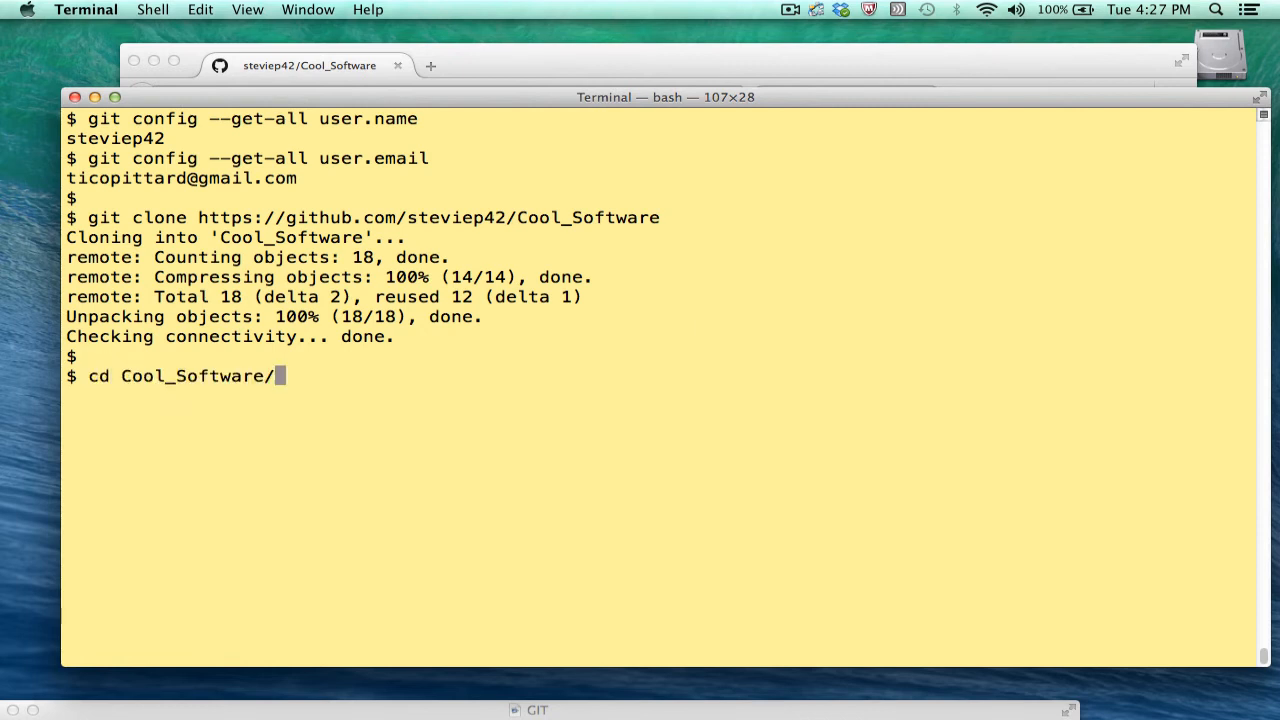
{"action": "type", "text": "ls"}
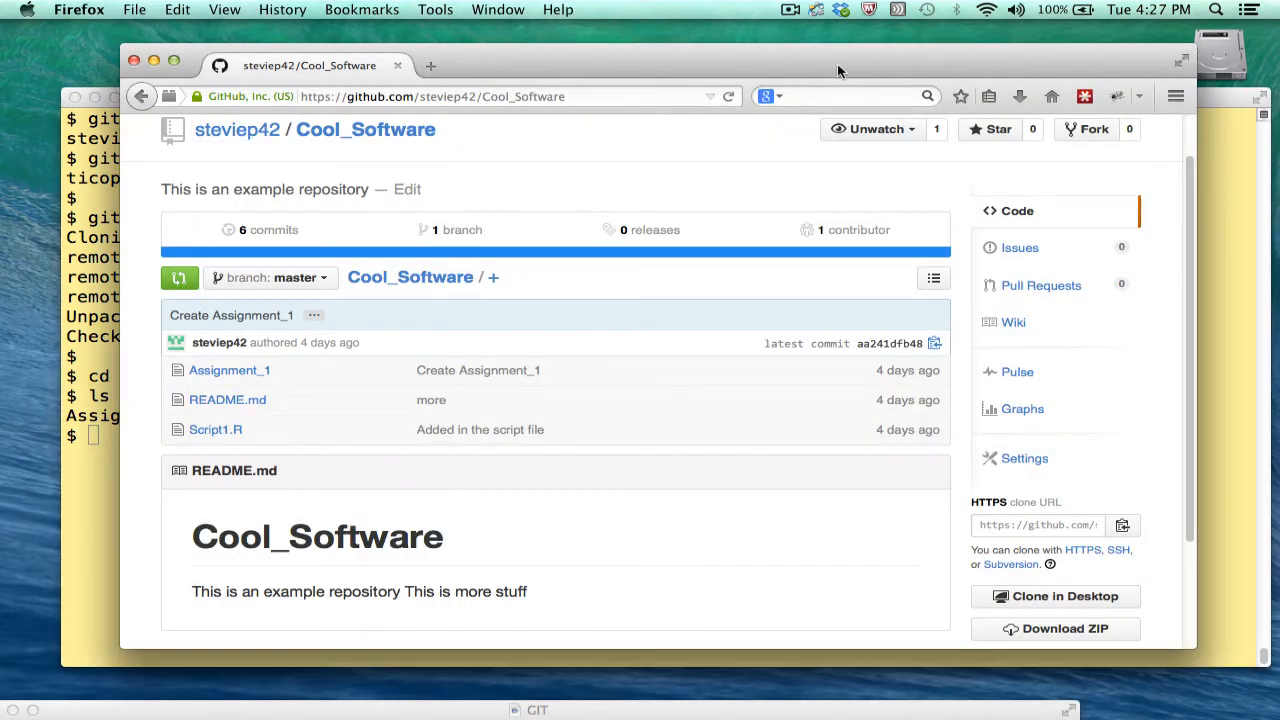
{"action": "mouse_move", "coordinate": [432, 190]}
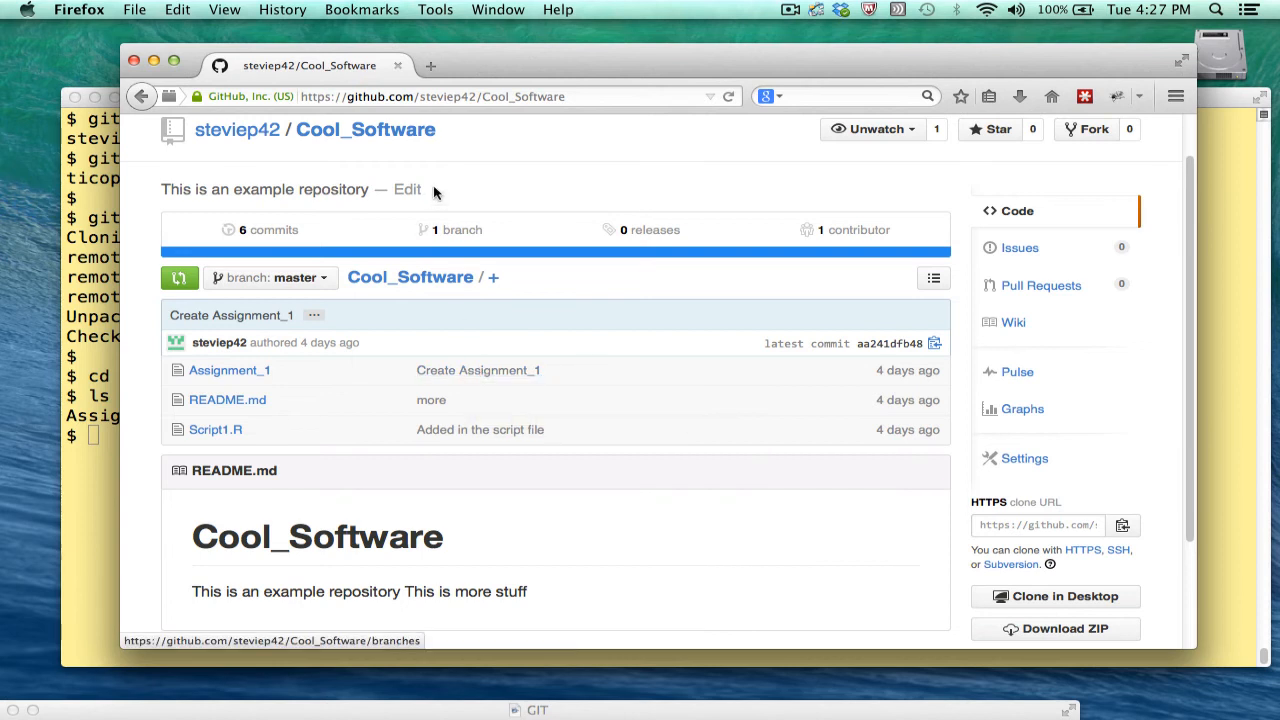
{"action": "mouse_move", "coordinate": [356, 148]}
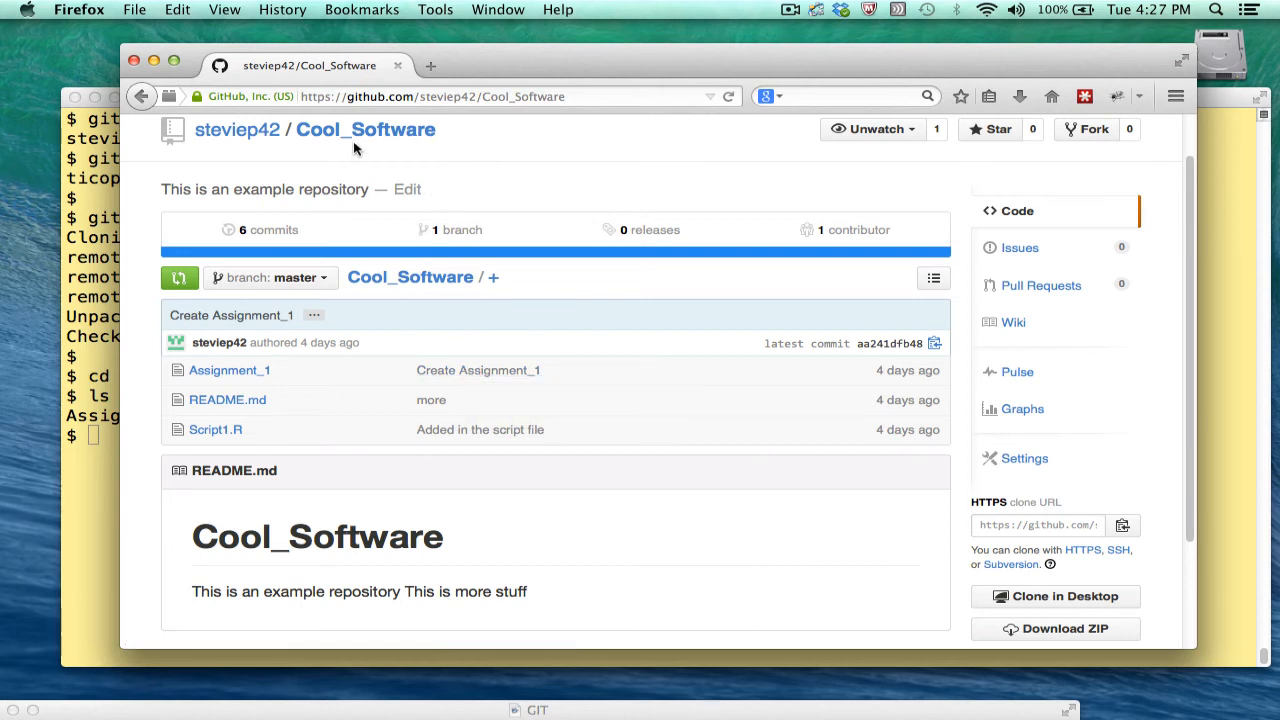
{"action": "mouse_move", "coordinate": [220, 404]}
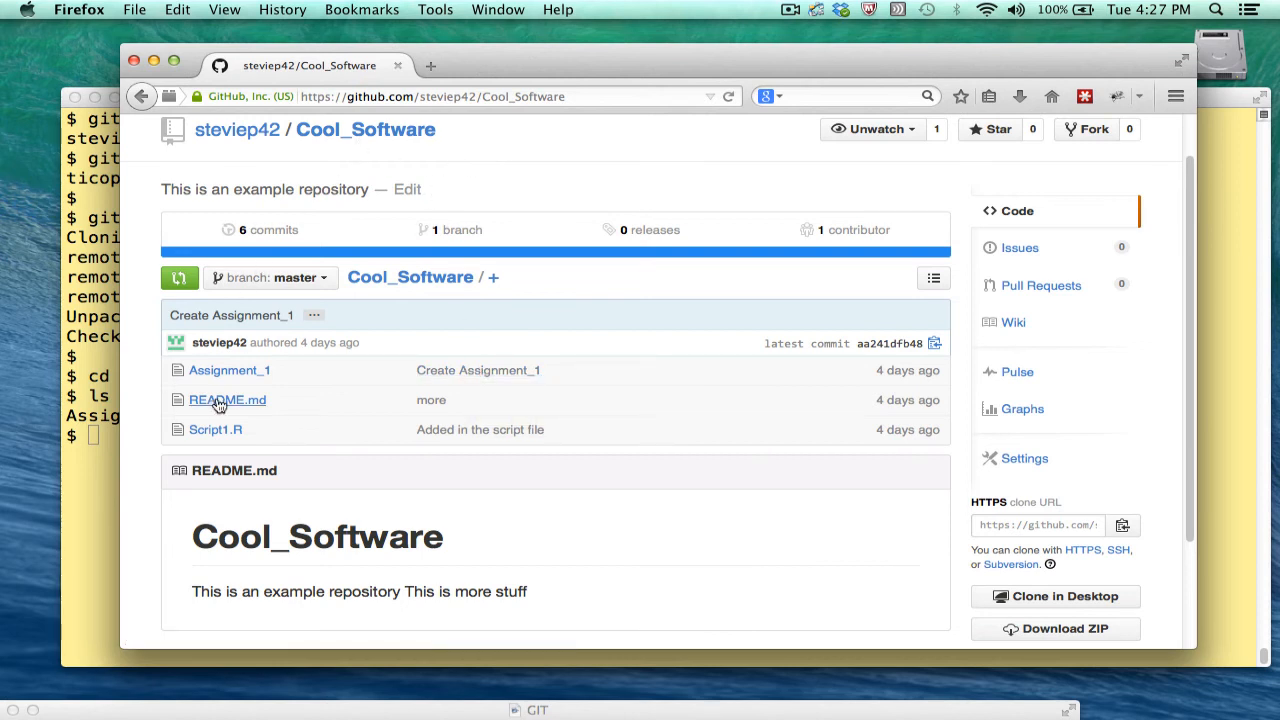
{"action": "mouse_move", "coordinate": [96, 488]}
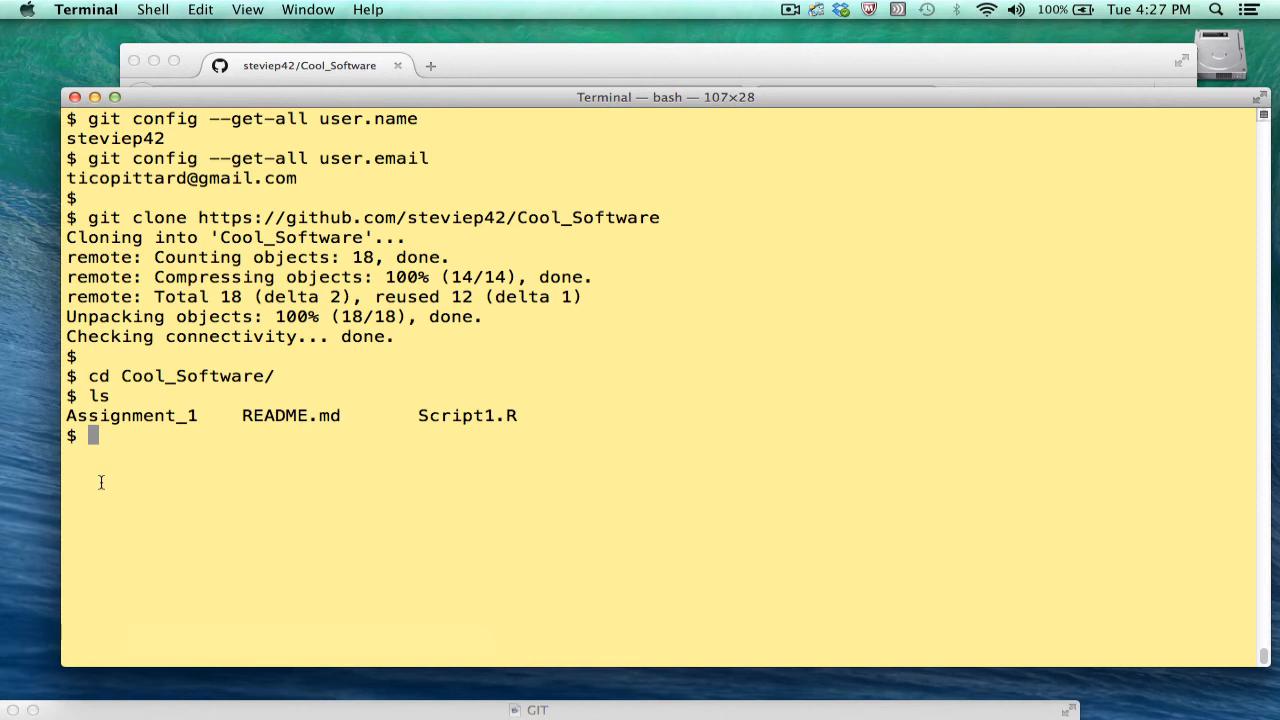
List hidden files with ls -a, enter .git and list its internals.
{"action": "type", "text": "ls"}
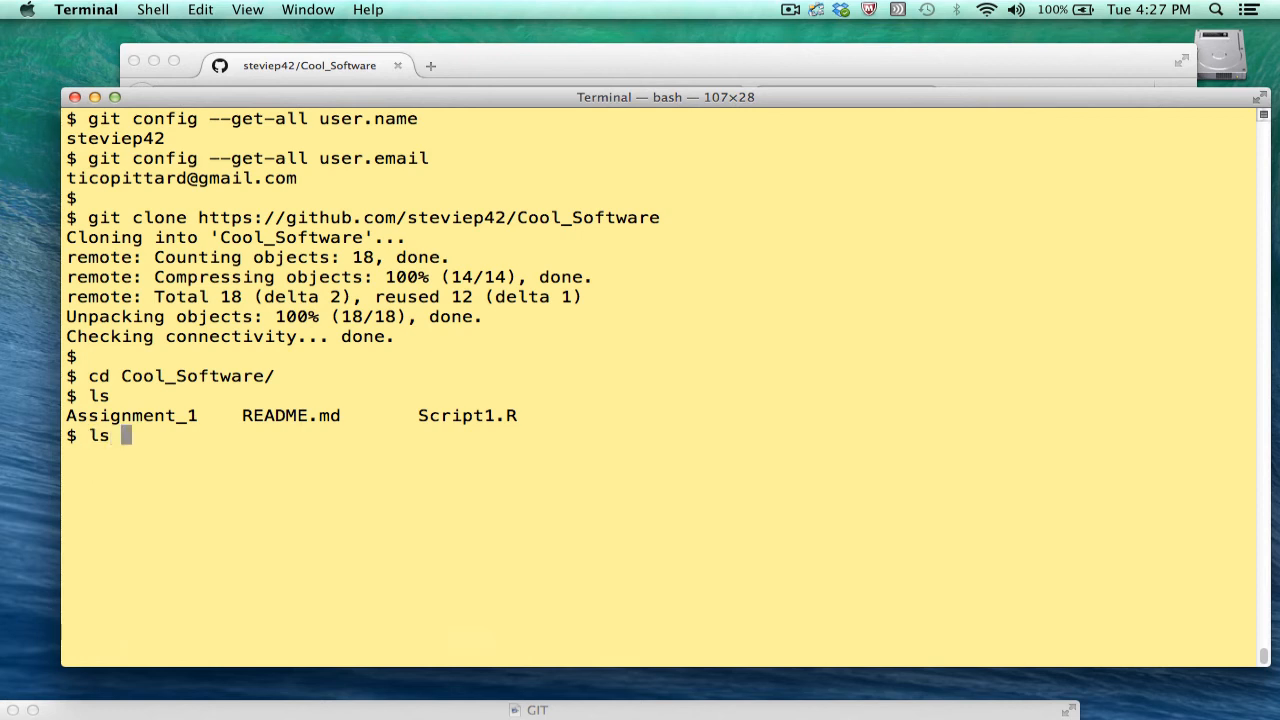
{"action": "type", "text": "-a"}
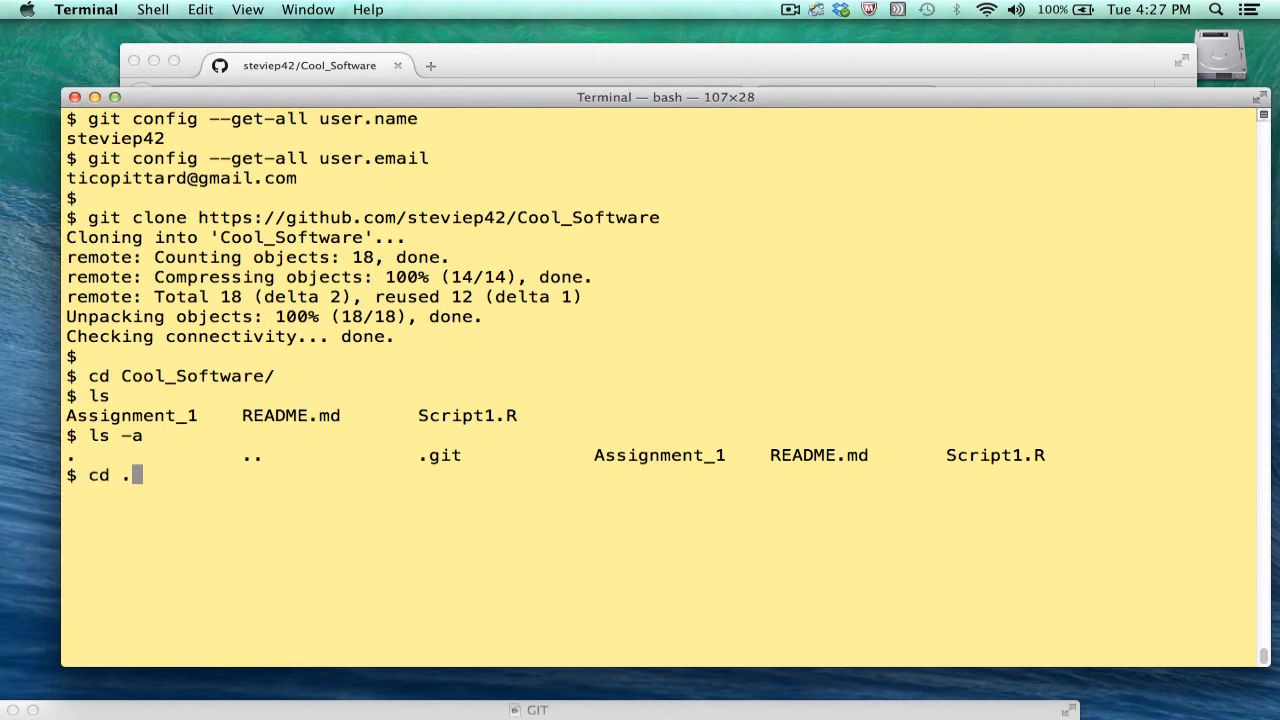
{"action": "type", "text": "git"}
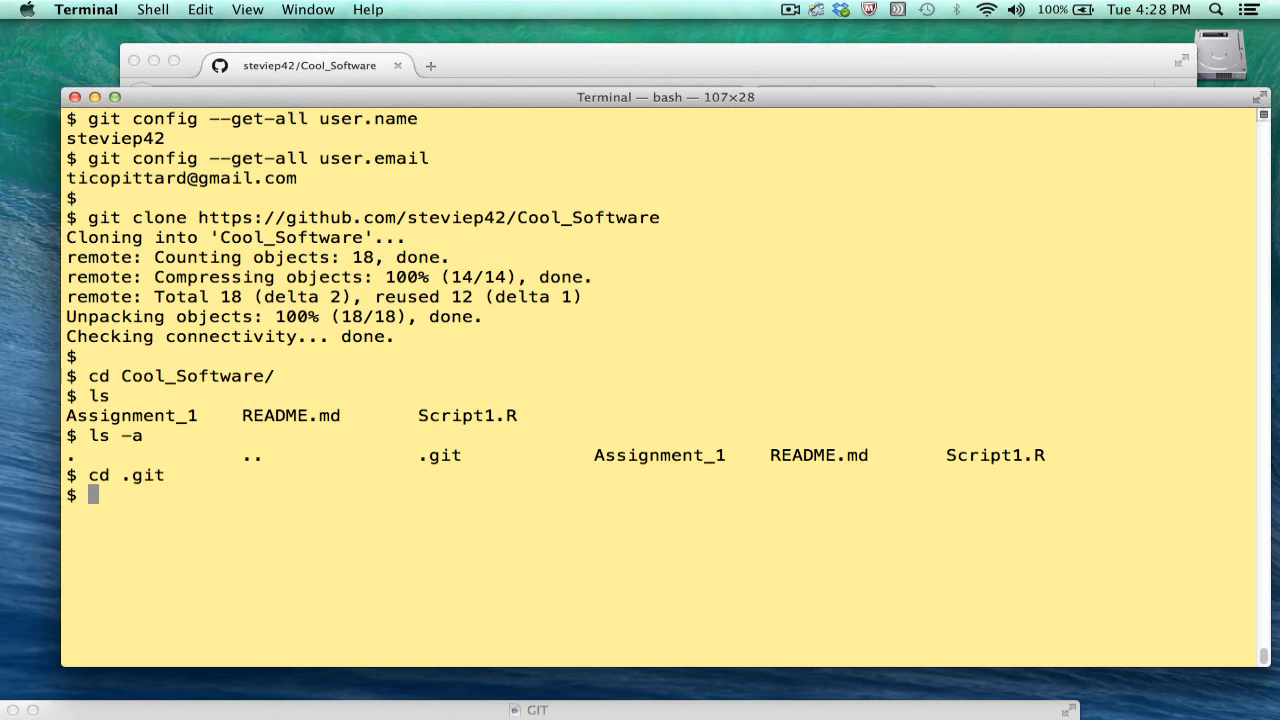
{"action": "type", "text": "ls"}
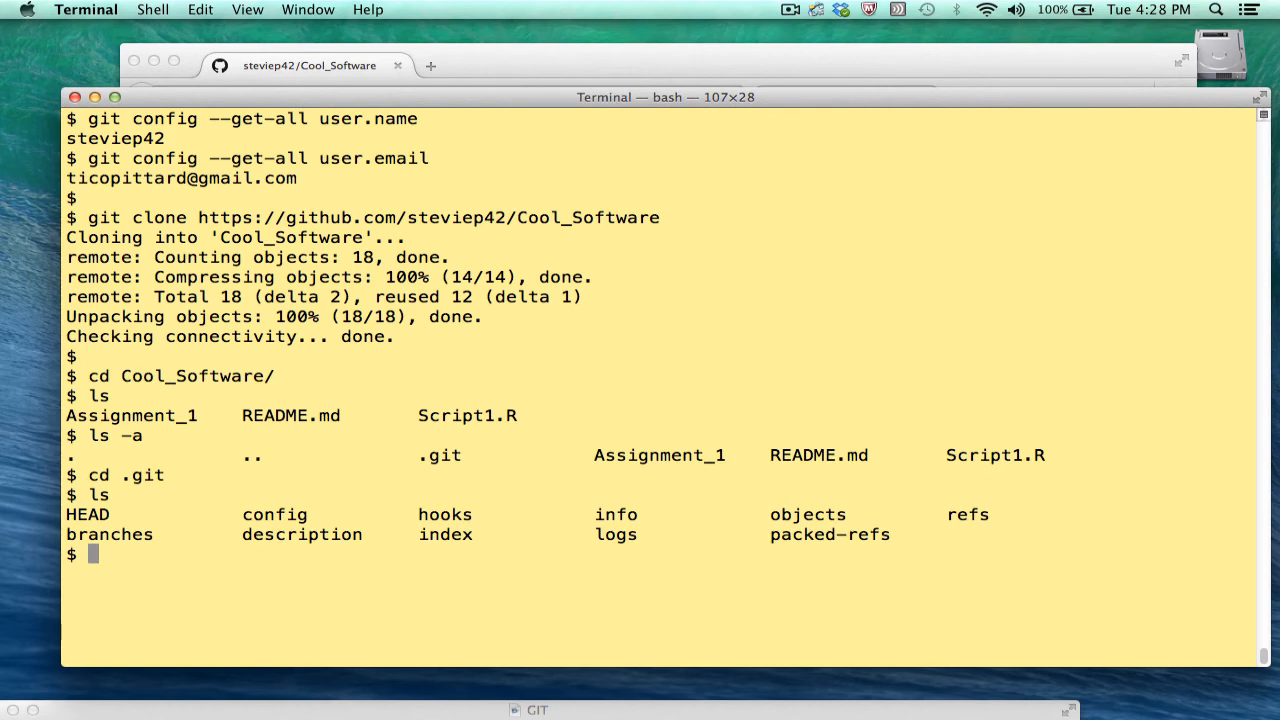
Show .git/config with more, highlighting the remote origin URL.
{"action": "type", "text": "more config"}
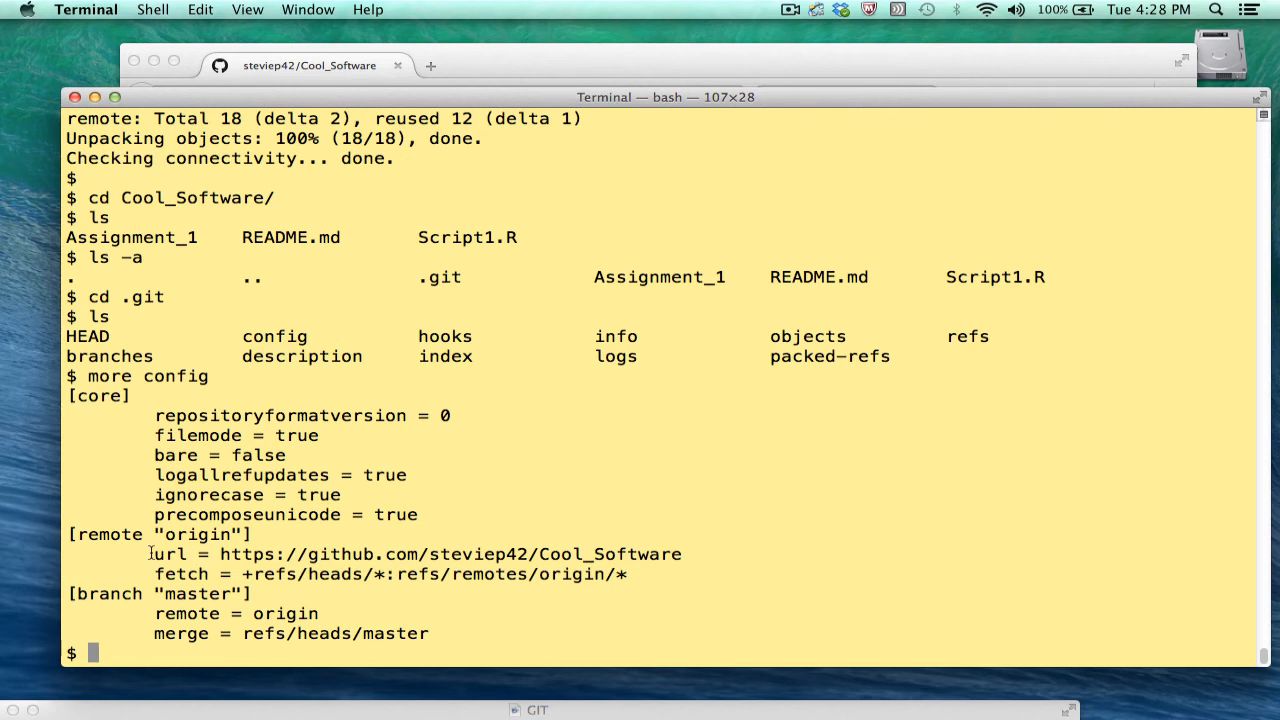
{"action": "left_click_drag", "start_coordinate": [150, 554], "coordinate": [368, 574]}
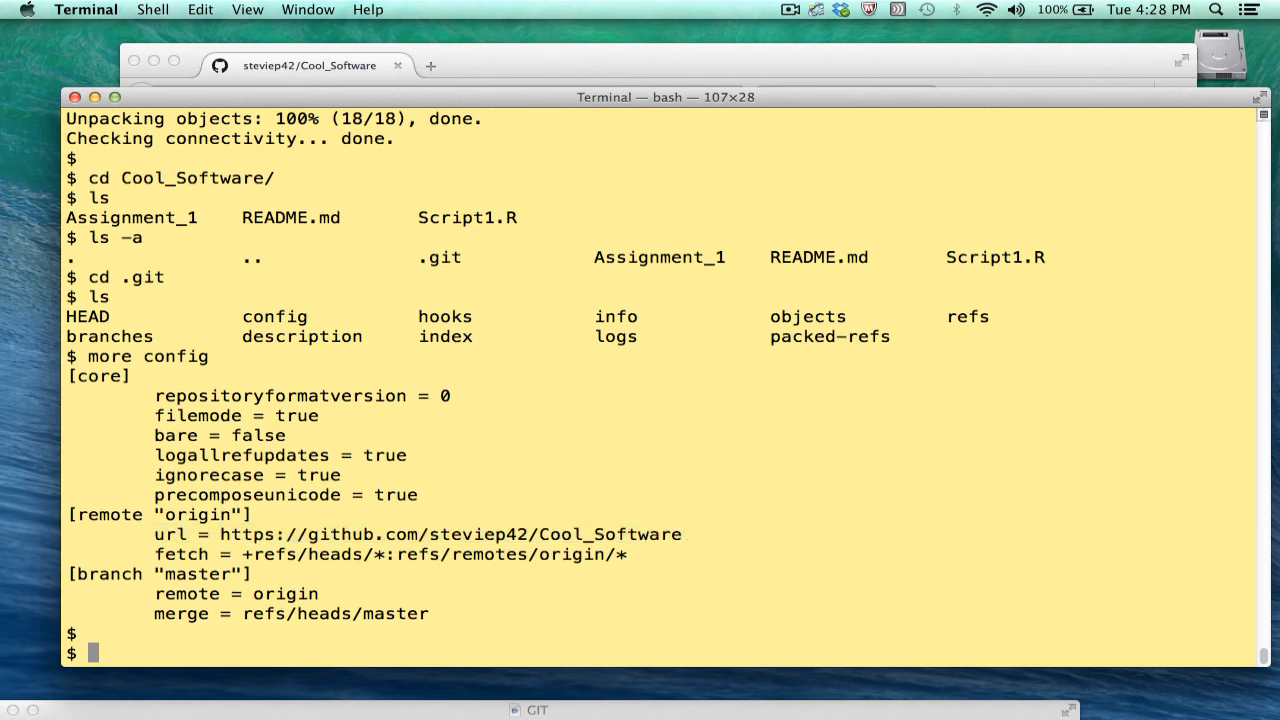
Go back up to Cool_Software and run git pull, already up-to-date.
{"action": "type", "text": "cd .."}
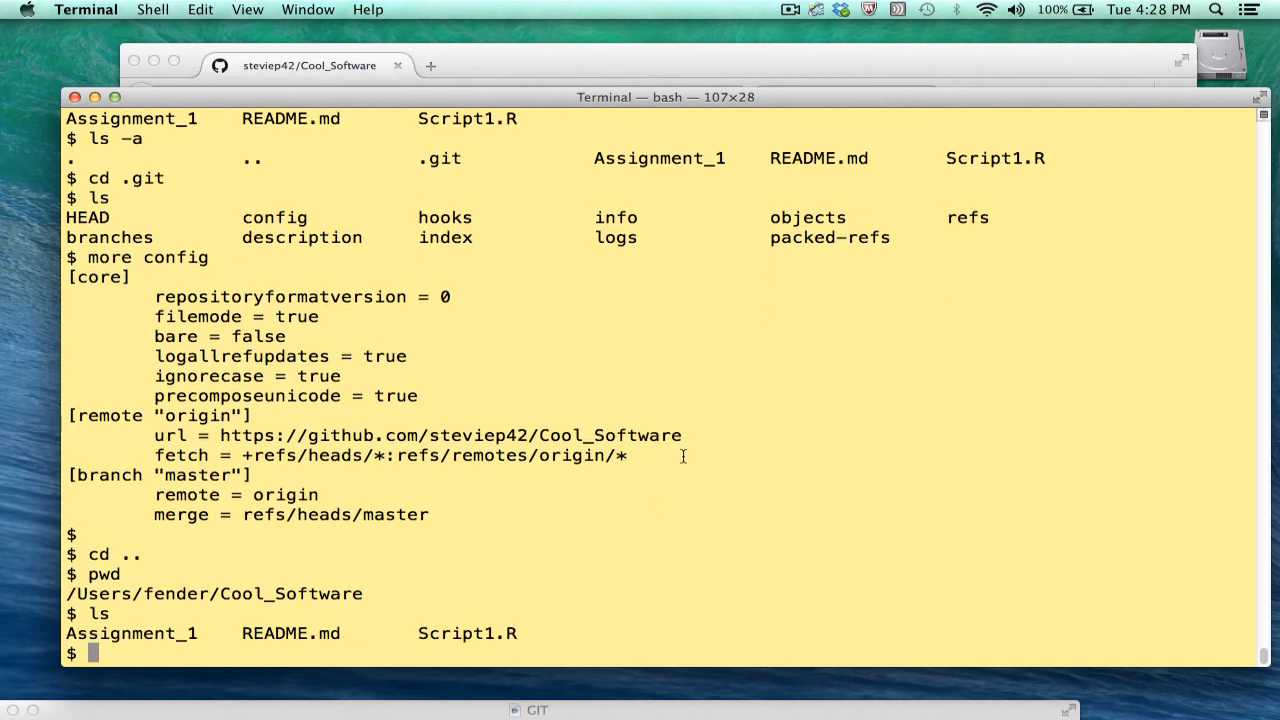
{"action": "mouse_move", "coordinate": [858, 82]}
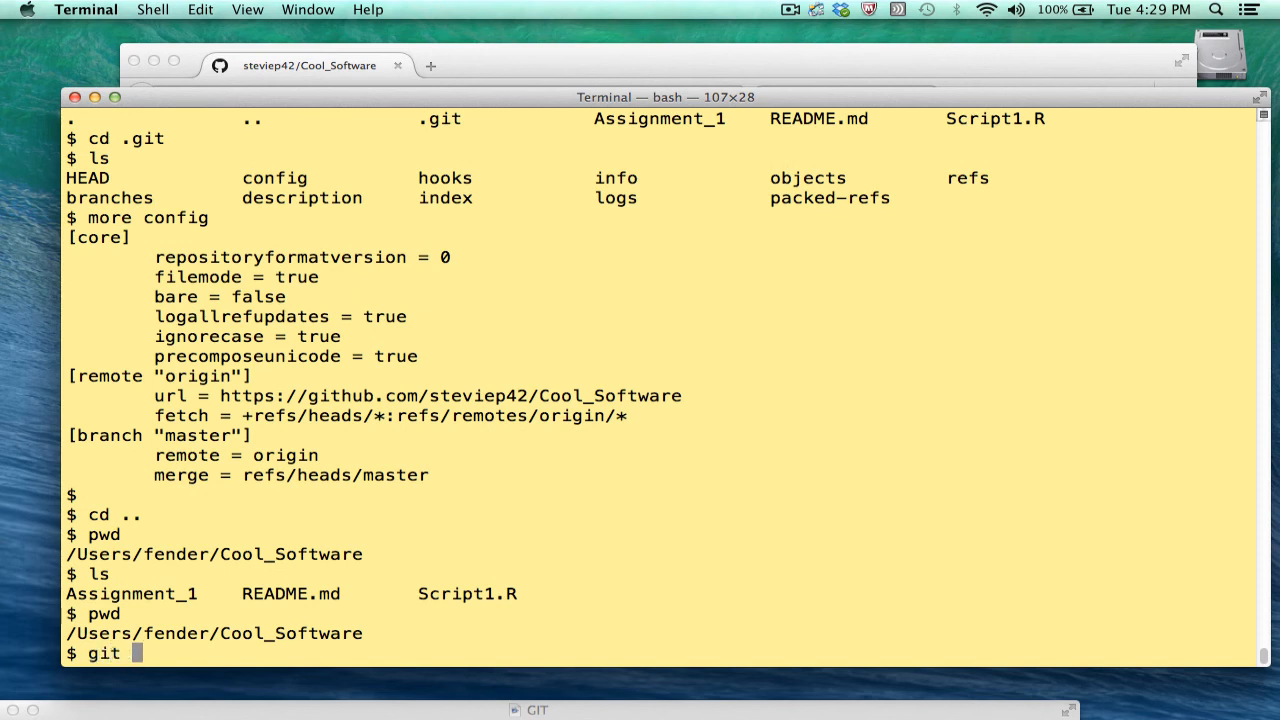
{"action": "type", "text": "pull"}
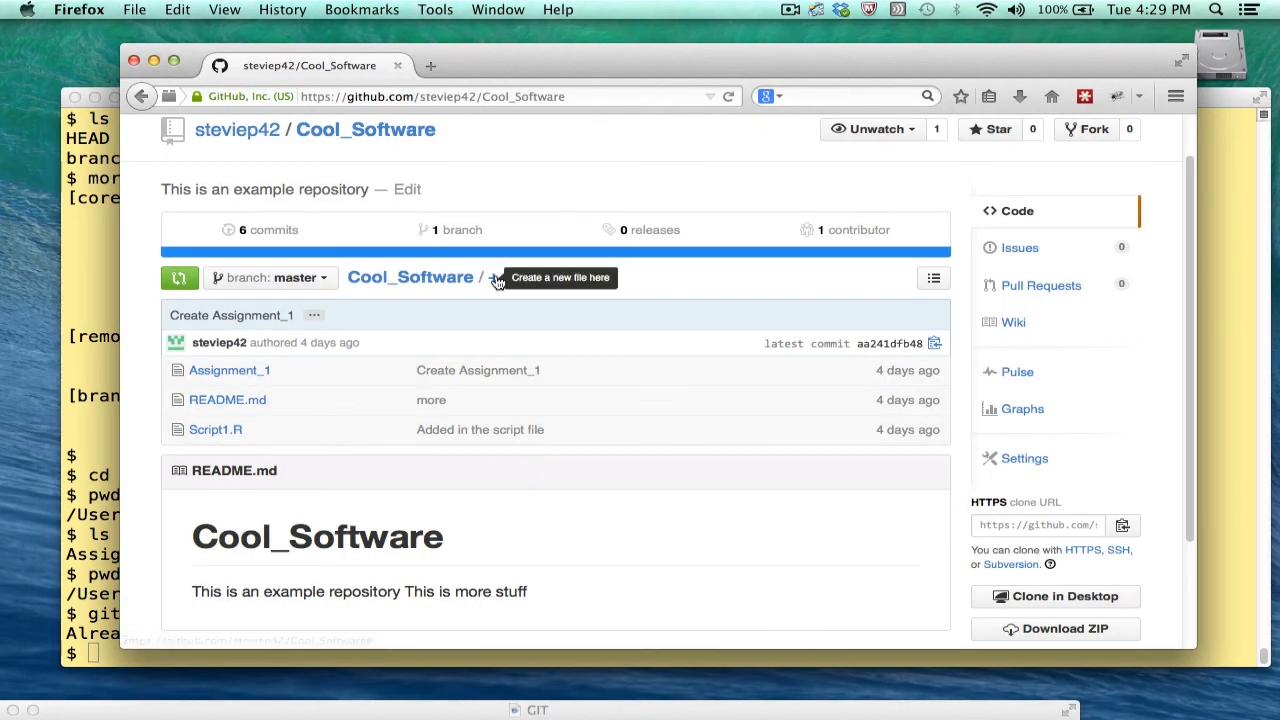
Create a new file Script2 in Cool_Software containing data(mtcars).
{"action": "left_click", "coordinate": [496, 276]}
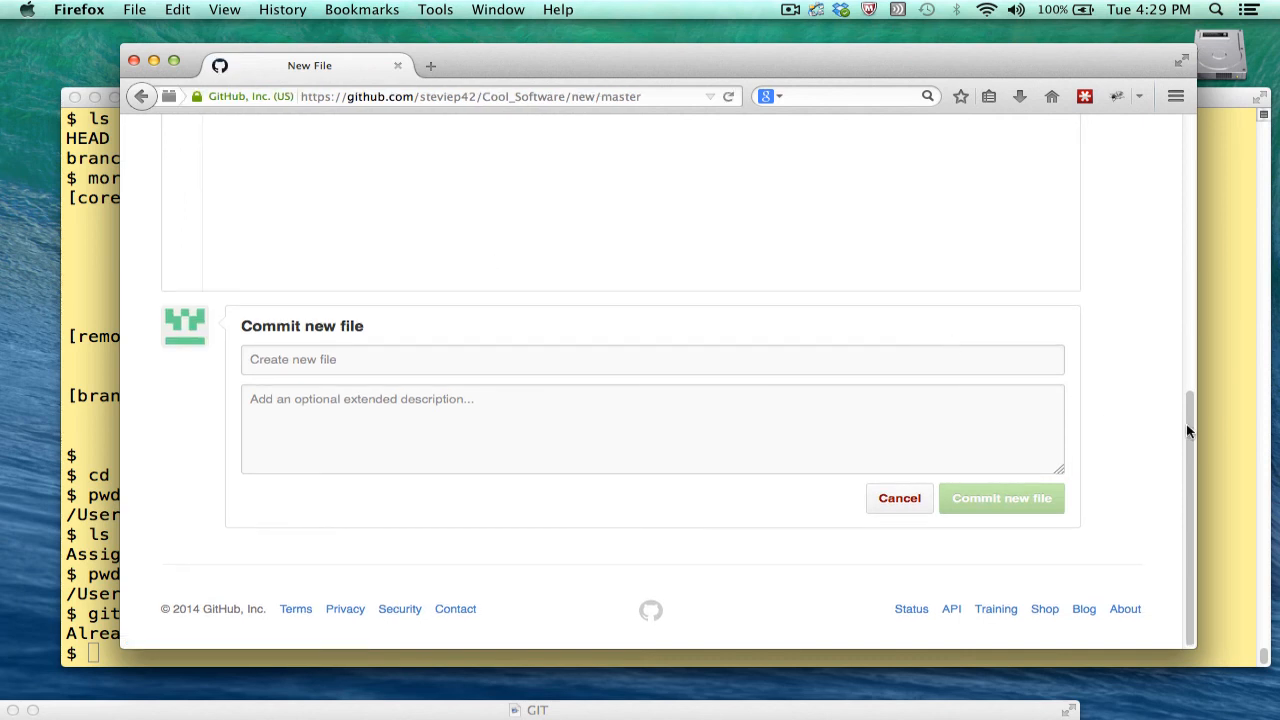
{"action": "type", "text": "S"}
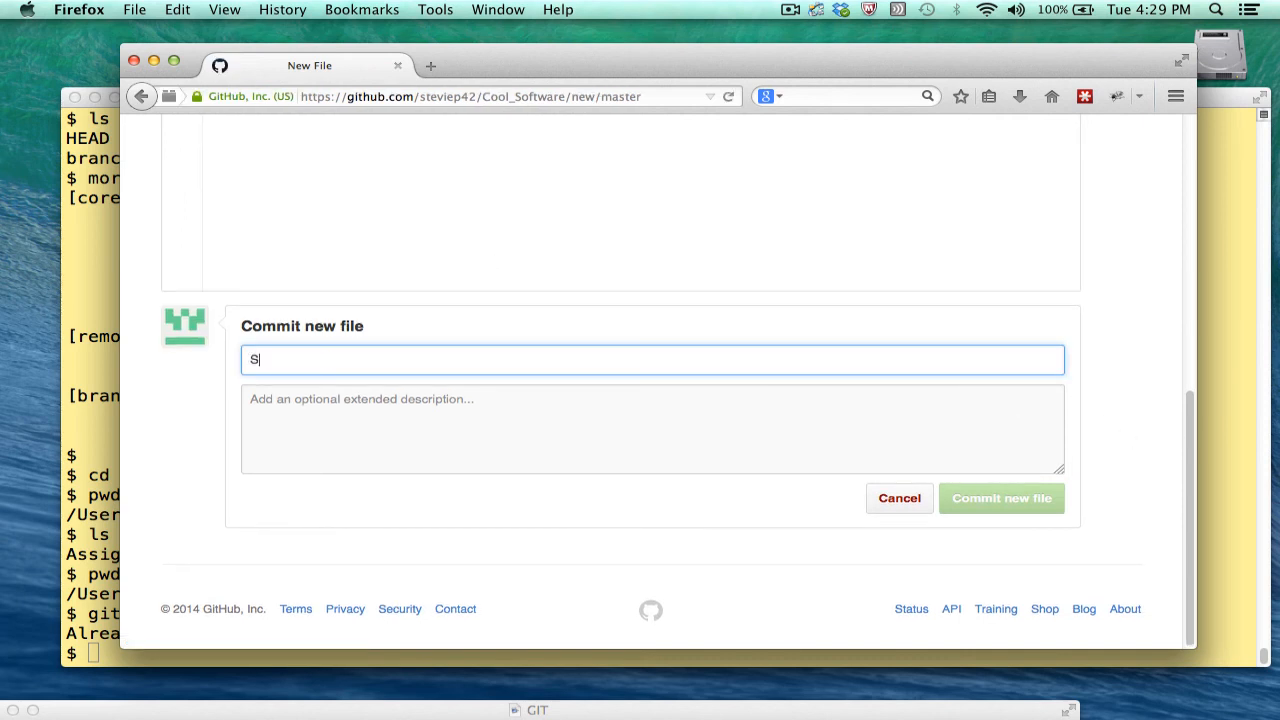
{"action": "type", "text": "cript2"}
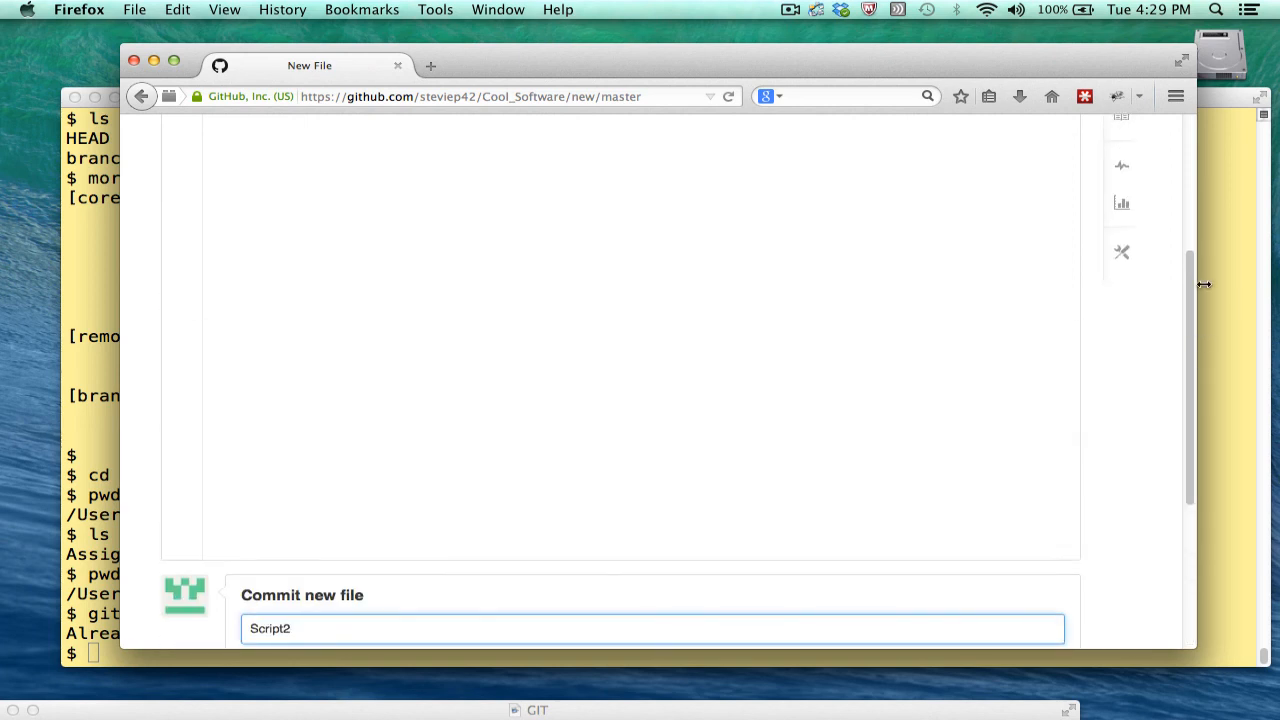
{"action": "scroll", "scroll_direction": "up", "scroll_amount": 3}
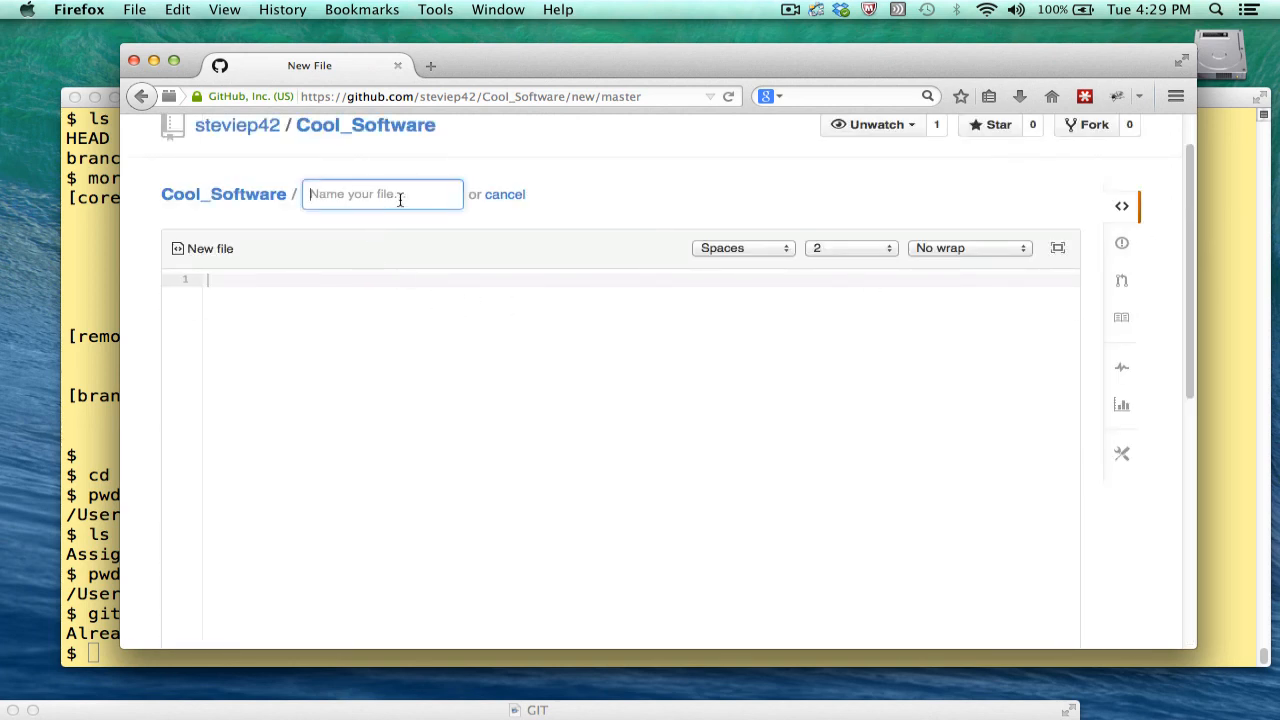
{"action": "type", "text": "Script2"}
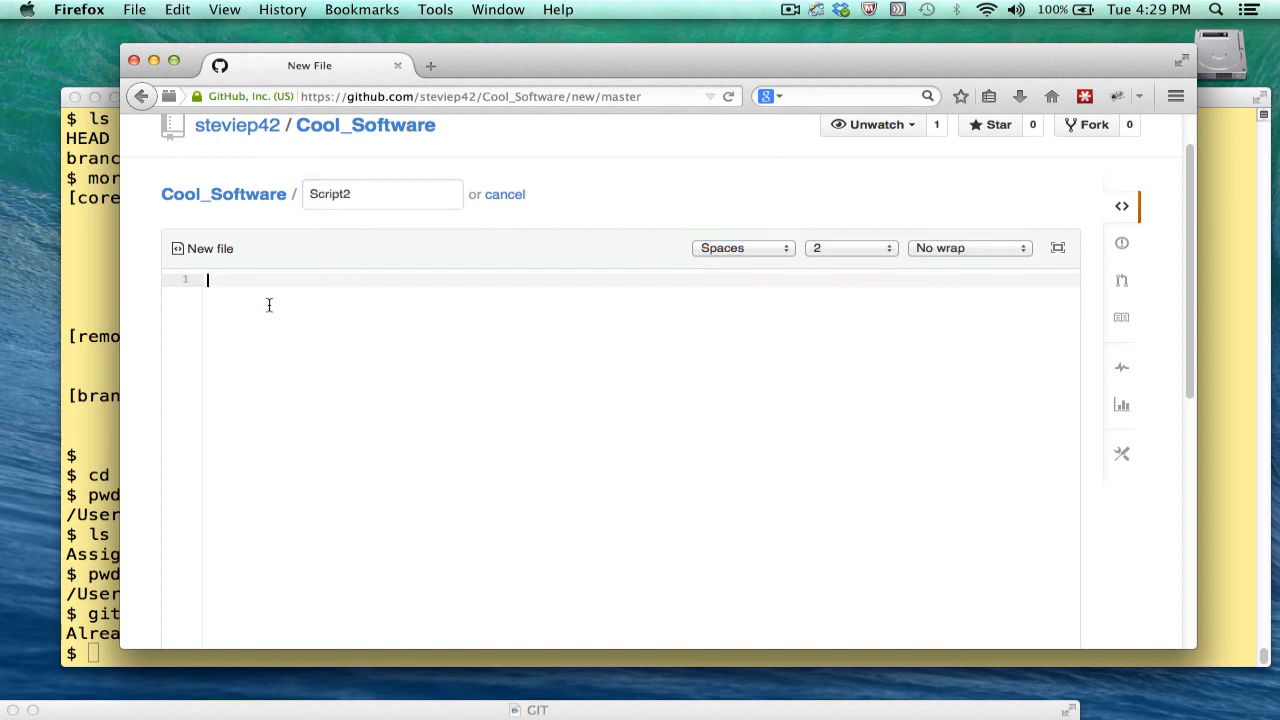
{"action": "type", "text": "data(mtca"}
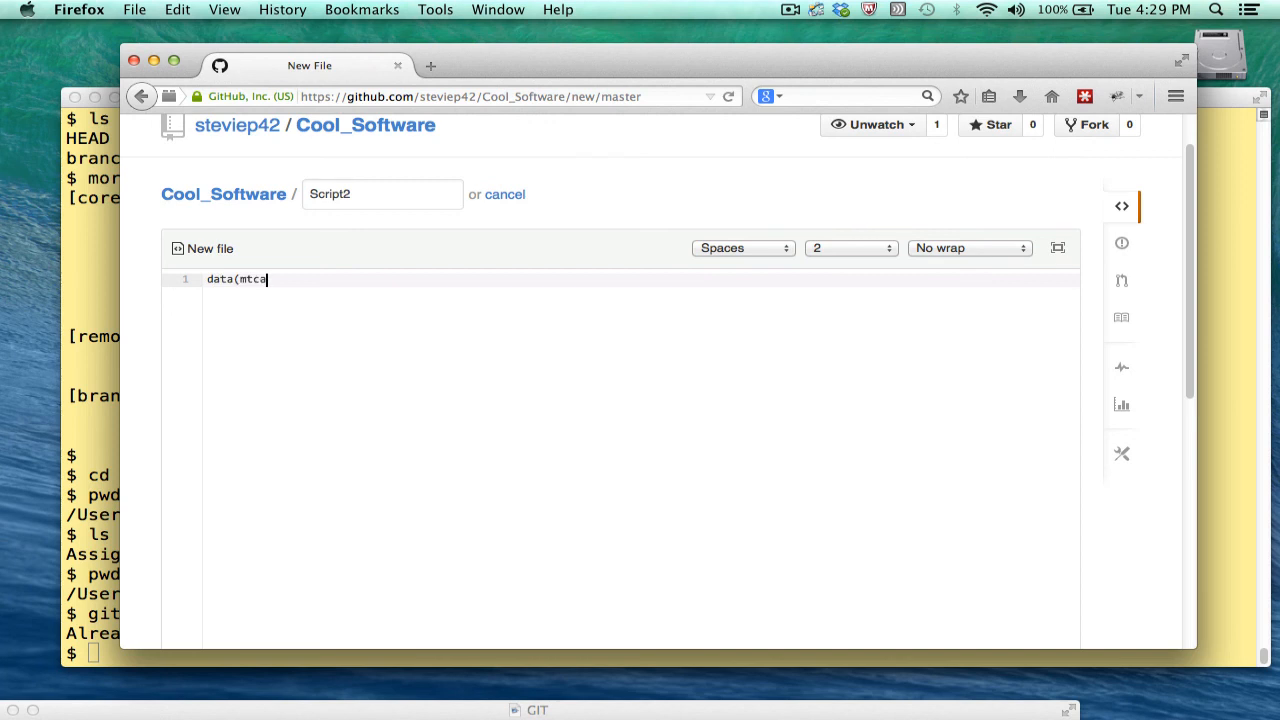
{"action": "type", "text": "rs)"}
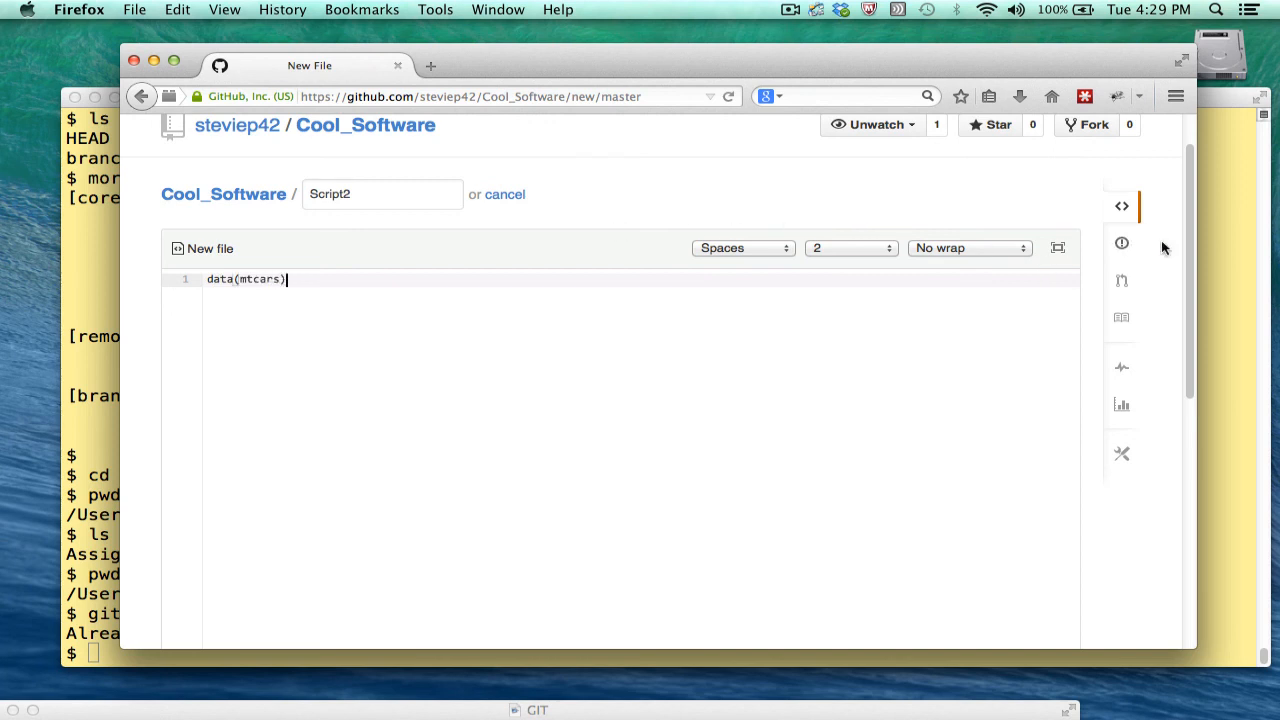
Commit the new Script2 file to the master branch.
{"action": "scroll", "scroll_direction": "down", "scroll_amount": 3}
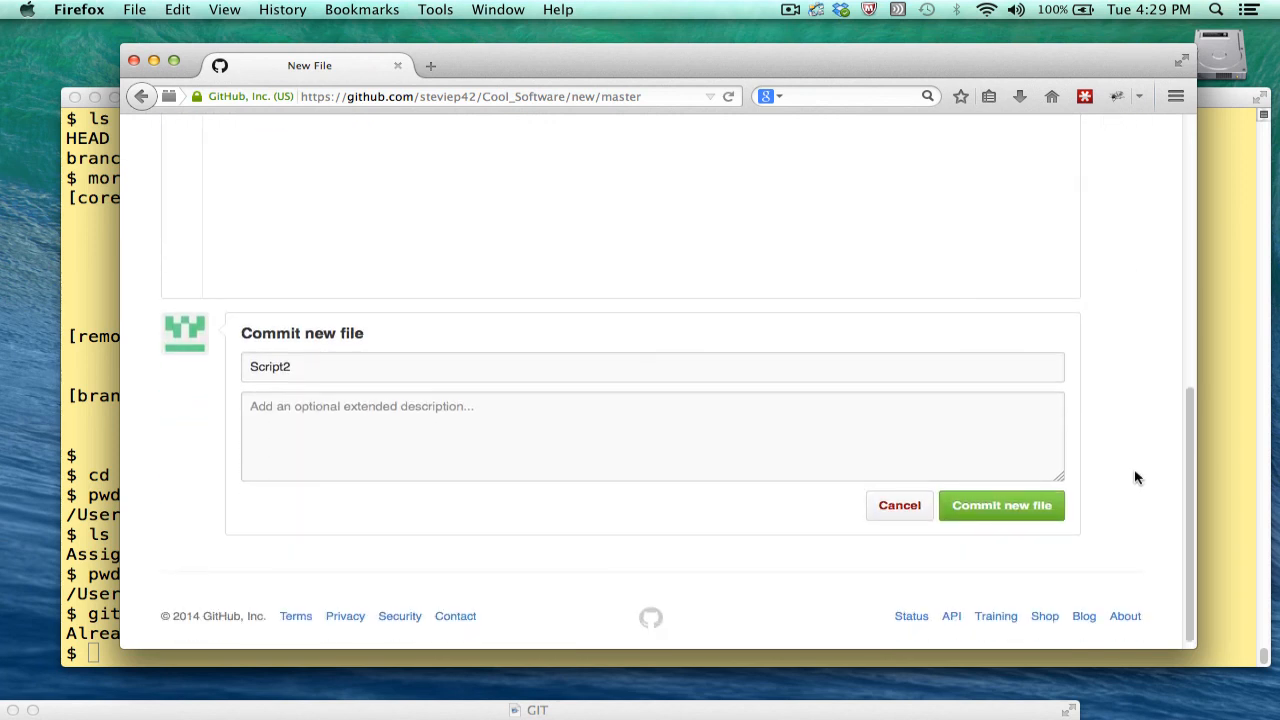
{"action": "left_click", "coordinate": [1000, 504]}
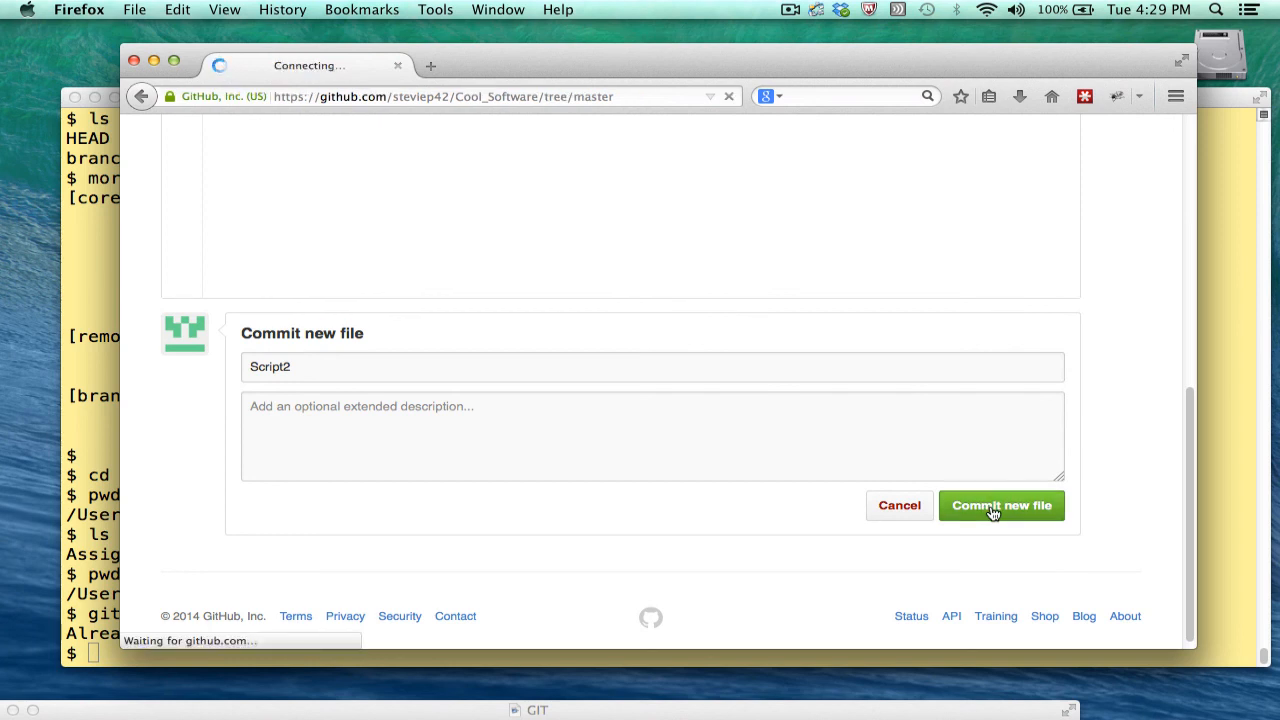
{"action": "left_click", "coordinate": [1000, 504]}
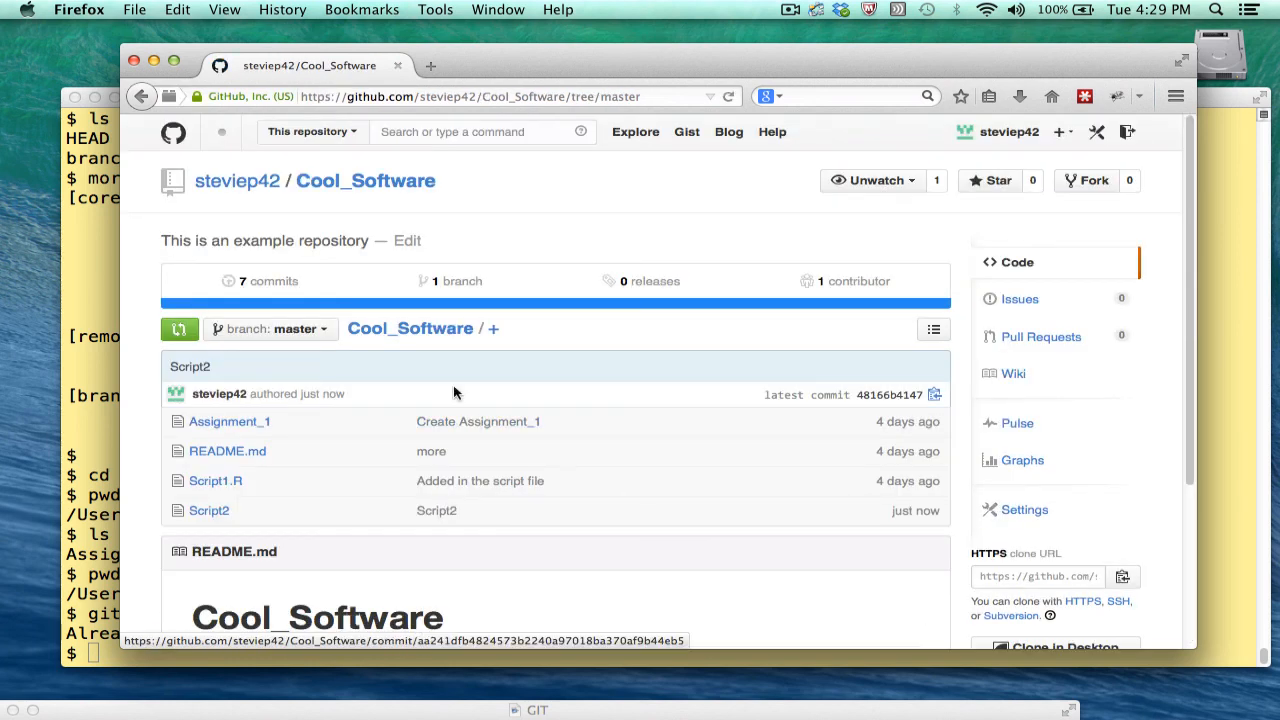
{"action": "mouse_move", "coordinate": [208, 510]}
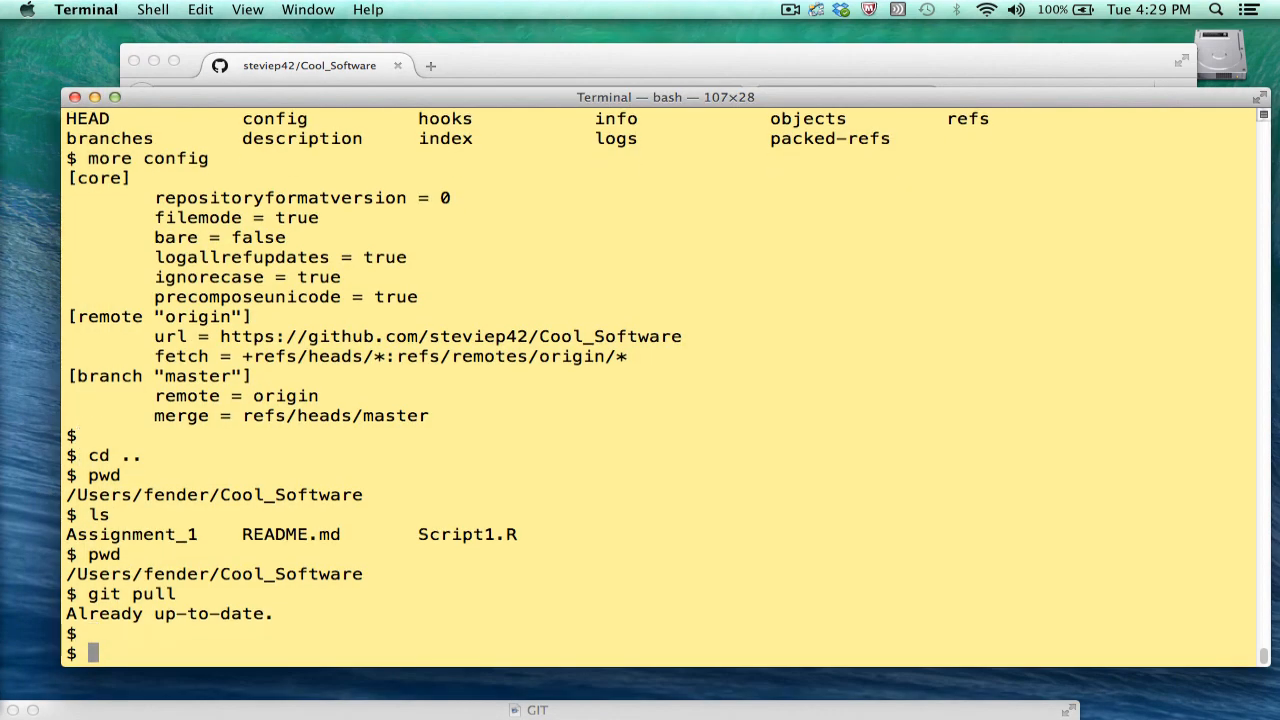
Run git pull so Script2 appears in the local ls listing.
{"action": "type", "text": "ls"}
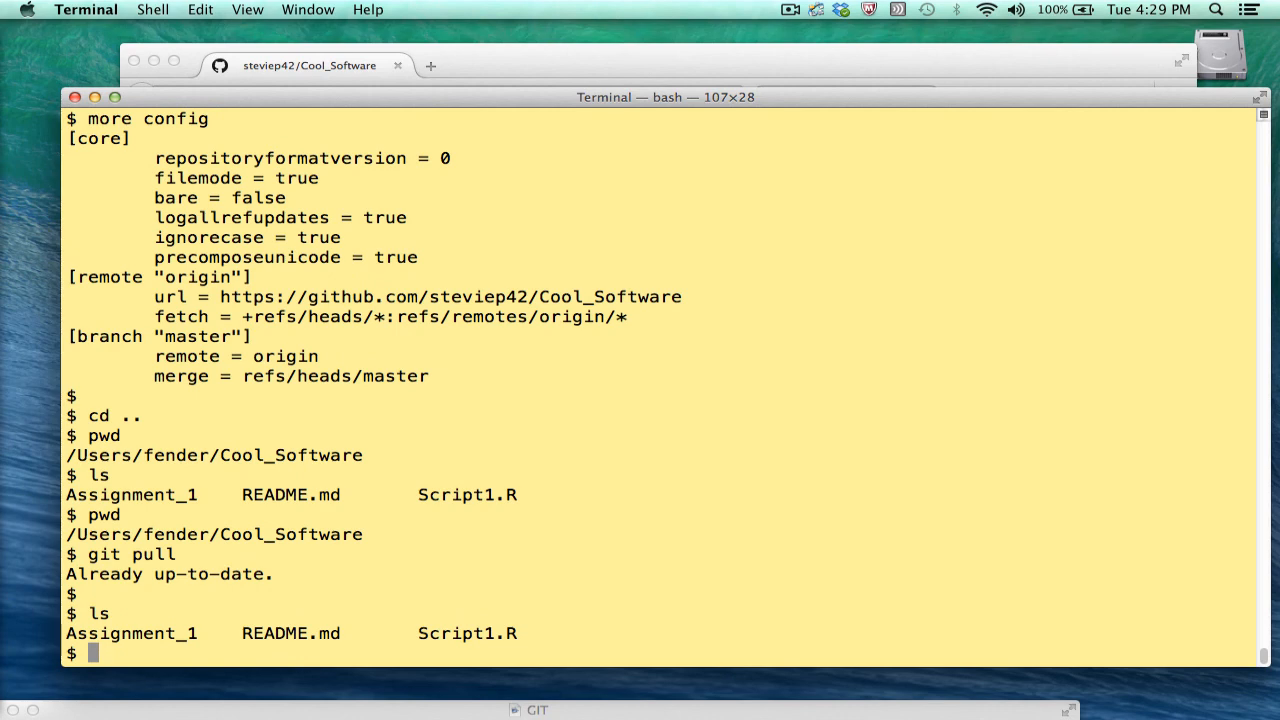
{"action": "type", "text": "git pul"}
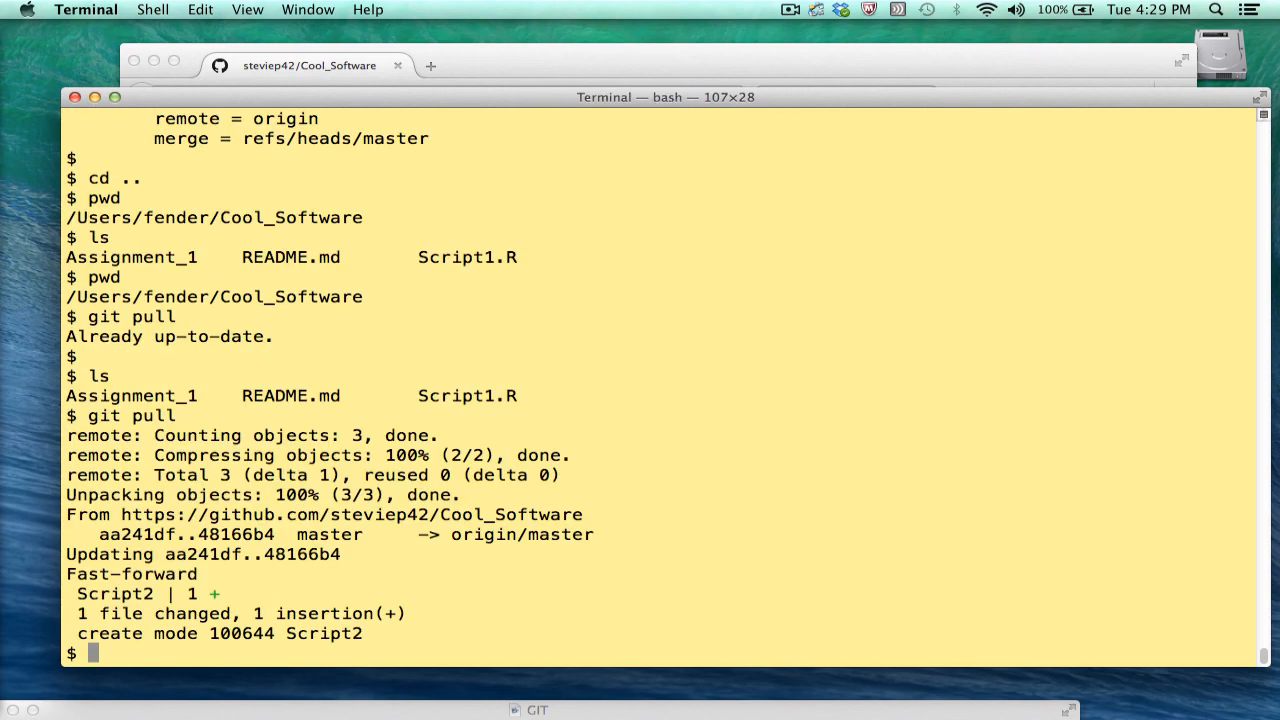
{"action": "type", "text": "ls"}
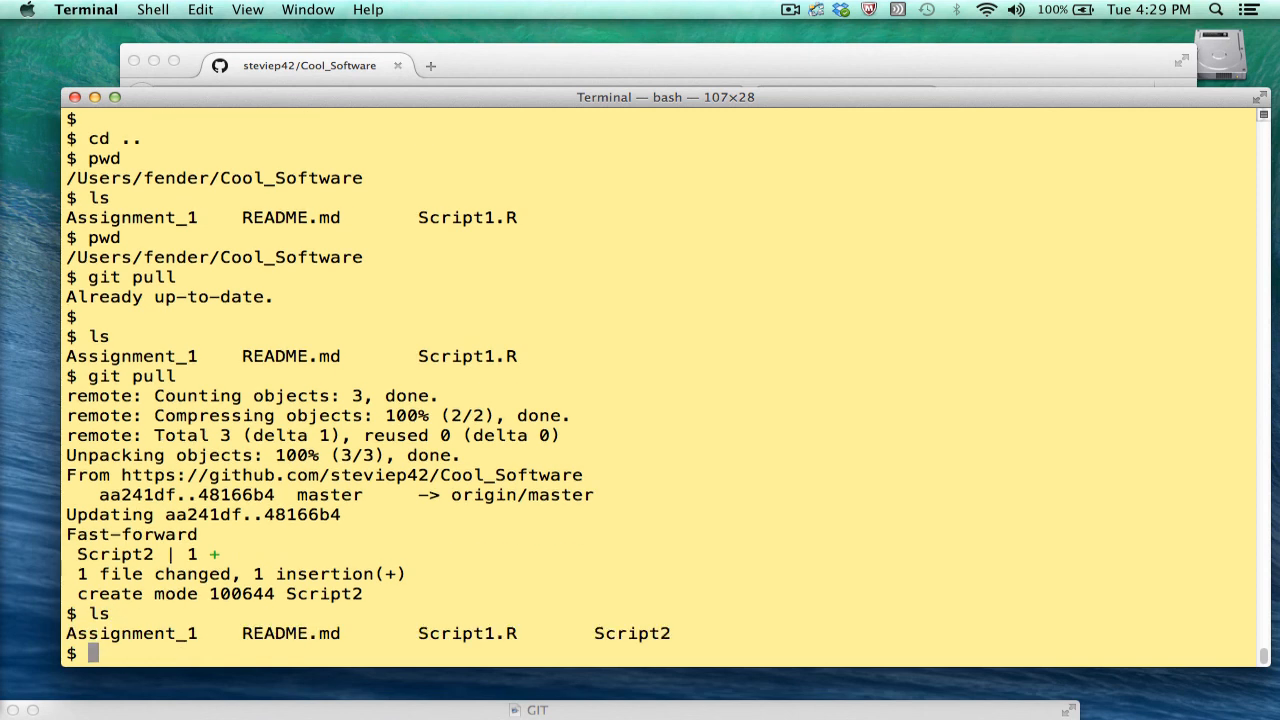